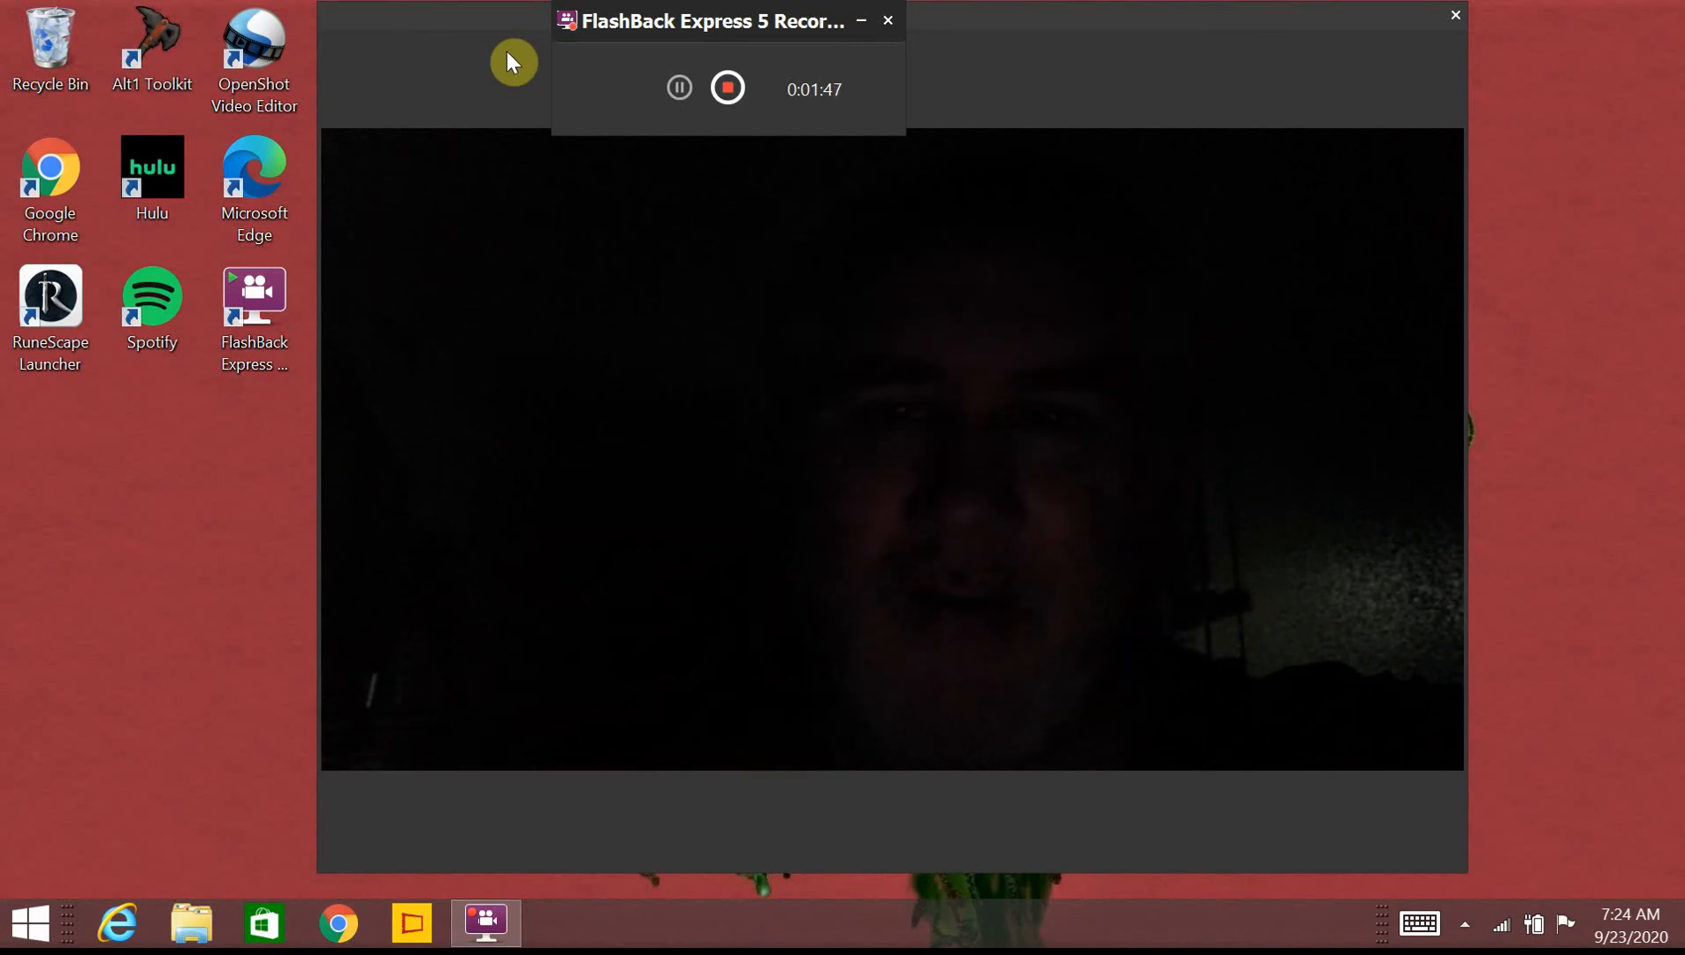
{"action": "mouse_move", "coordinate": [460, 46]}
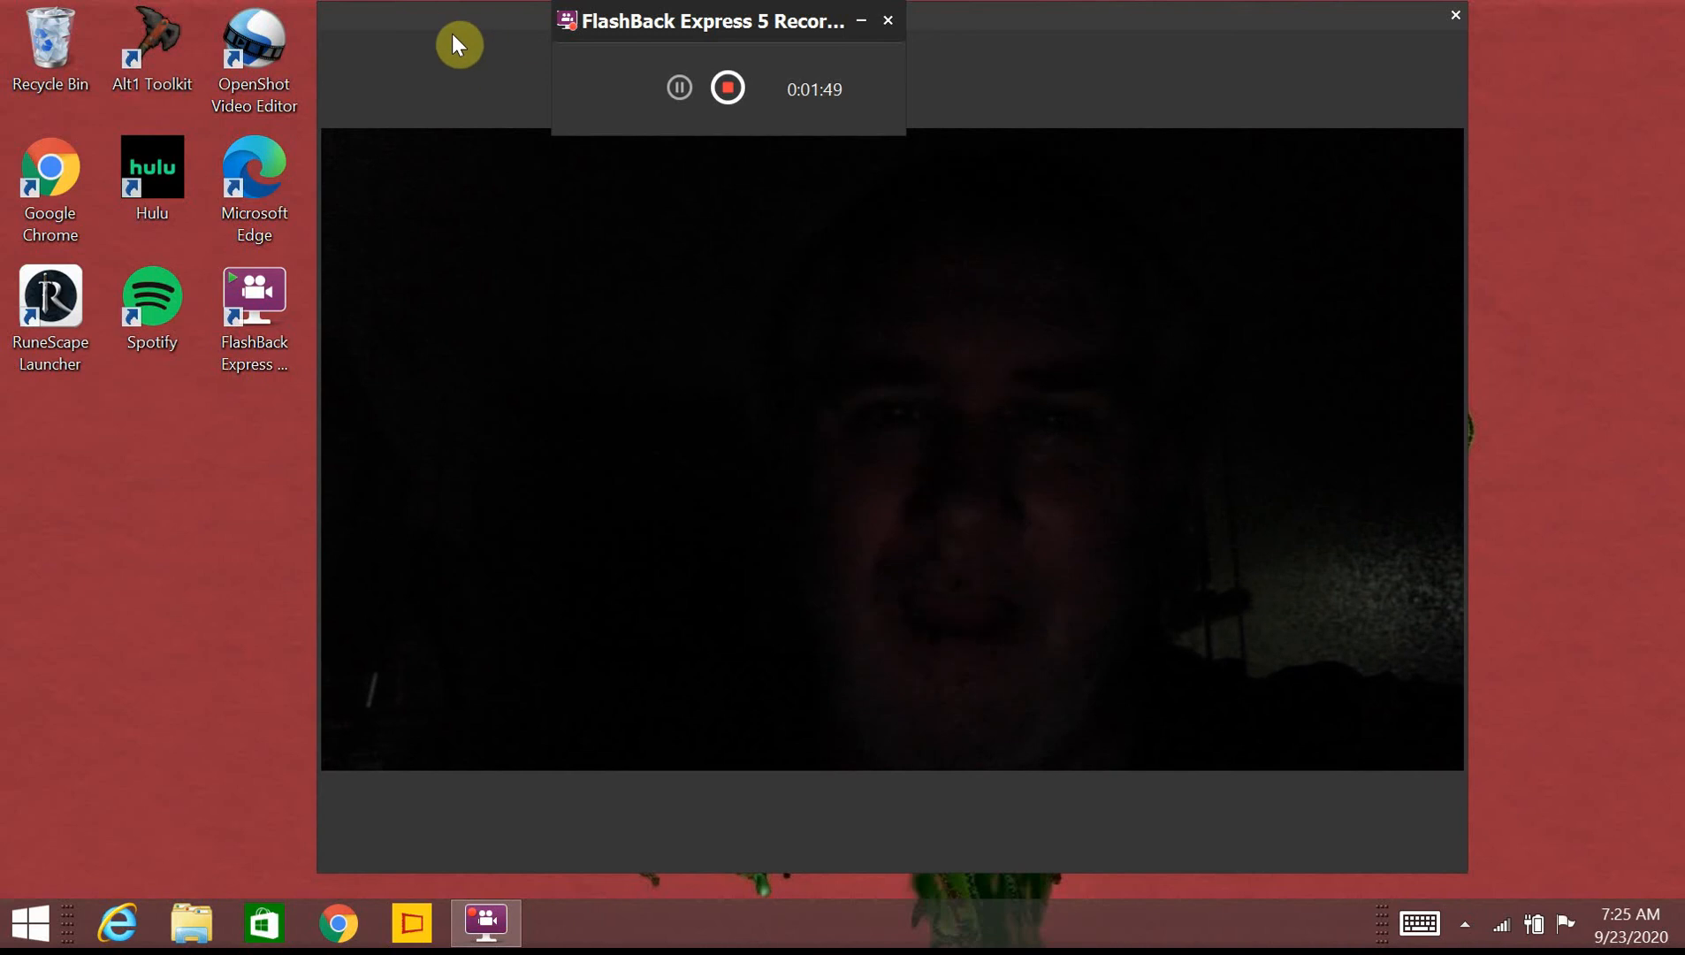
{"action": "mouse_move", "coordinate": [506, 69]}
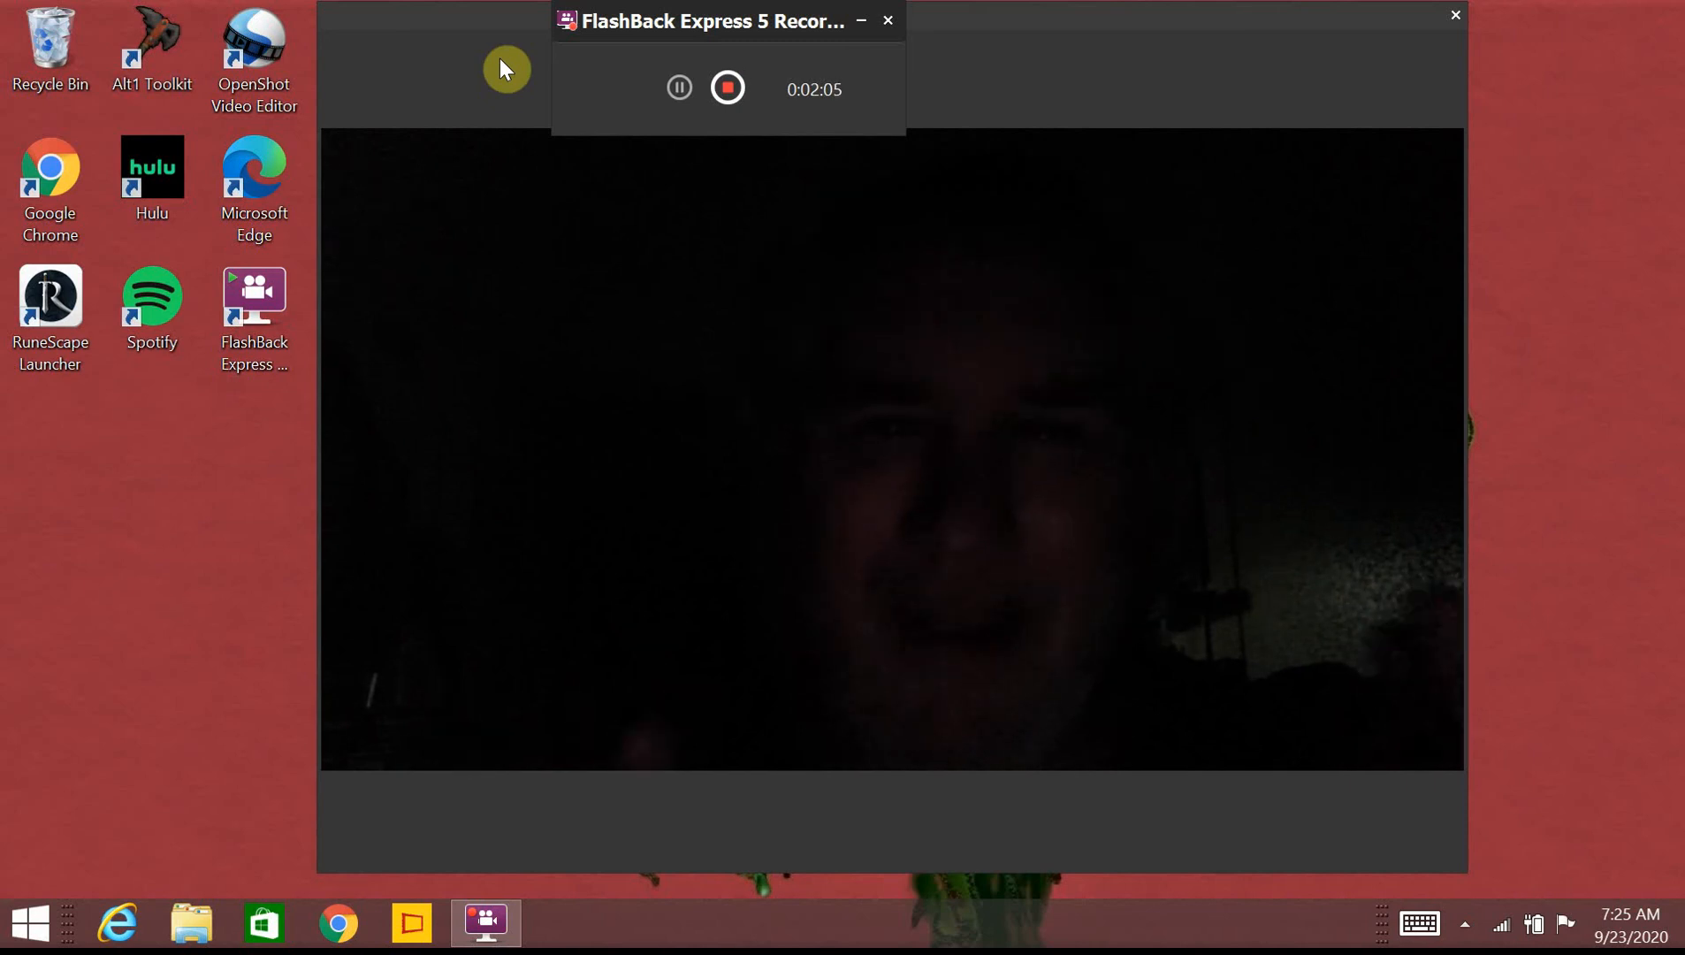
{"action": "mouse_move", "coordinate": [562, 81]}
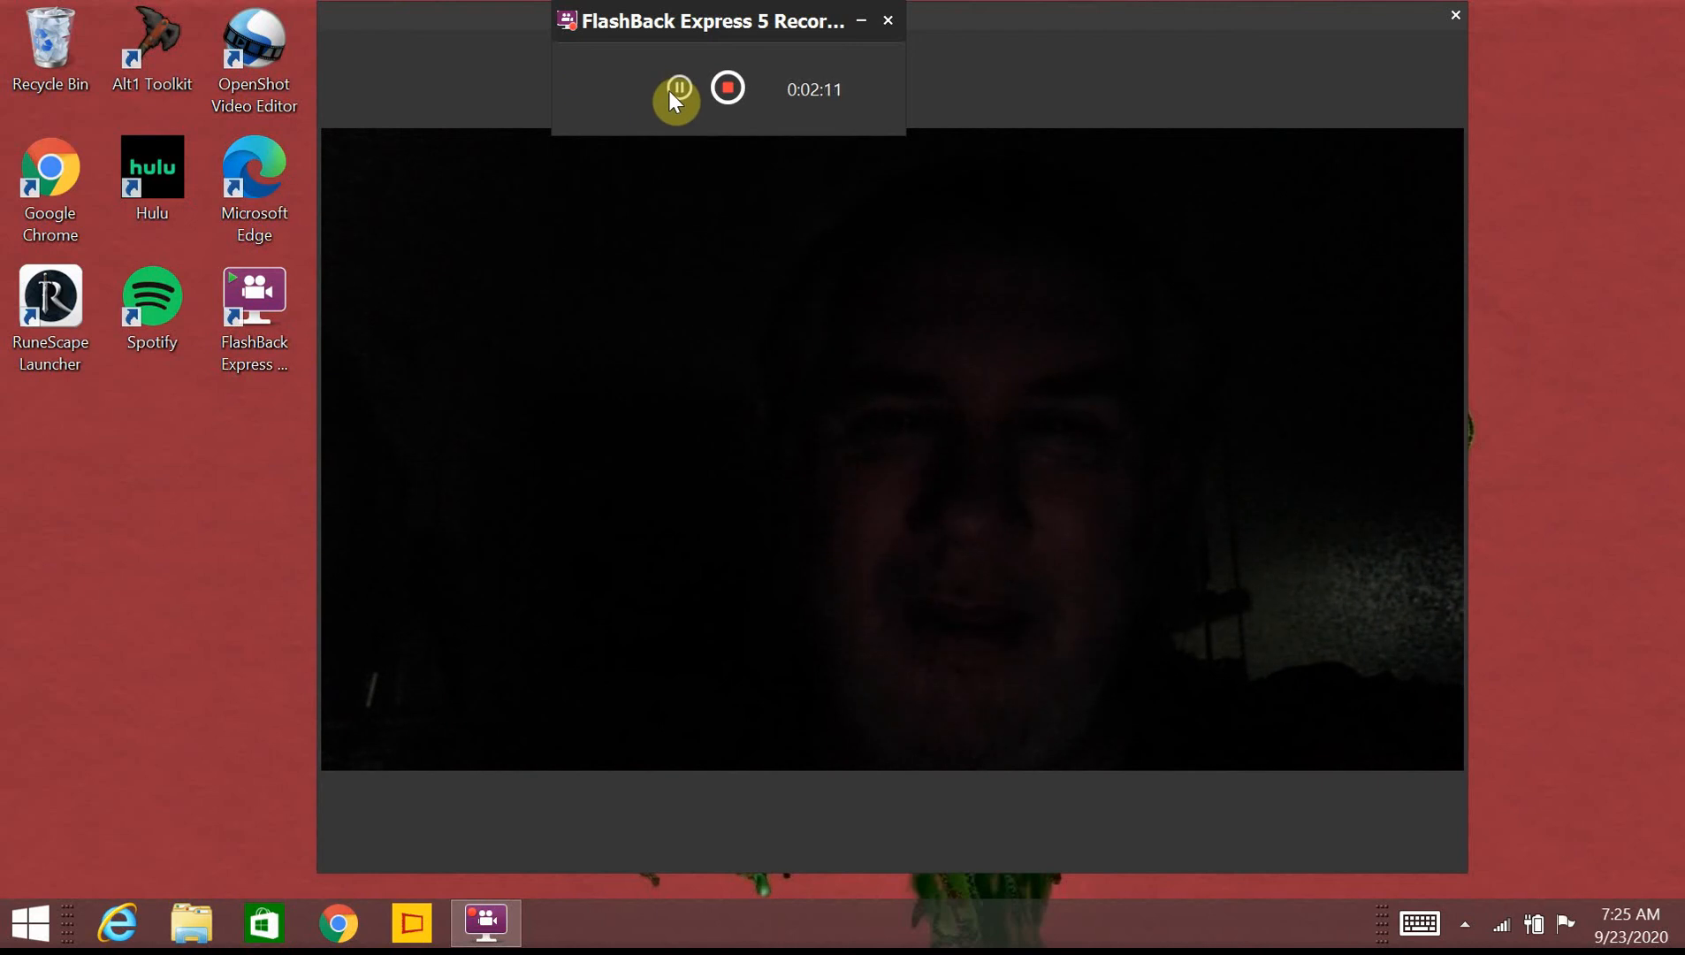
{"action": "mouse_move", "coordinate": [543, 588]}
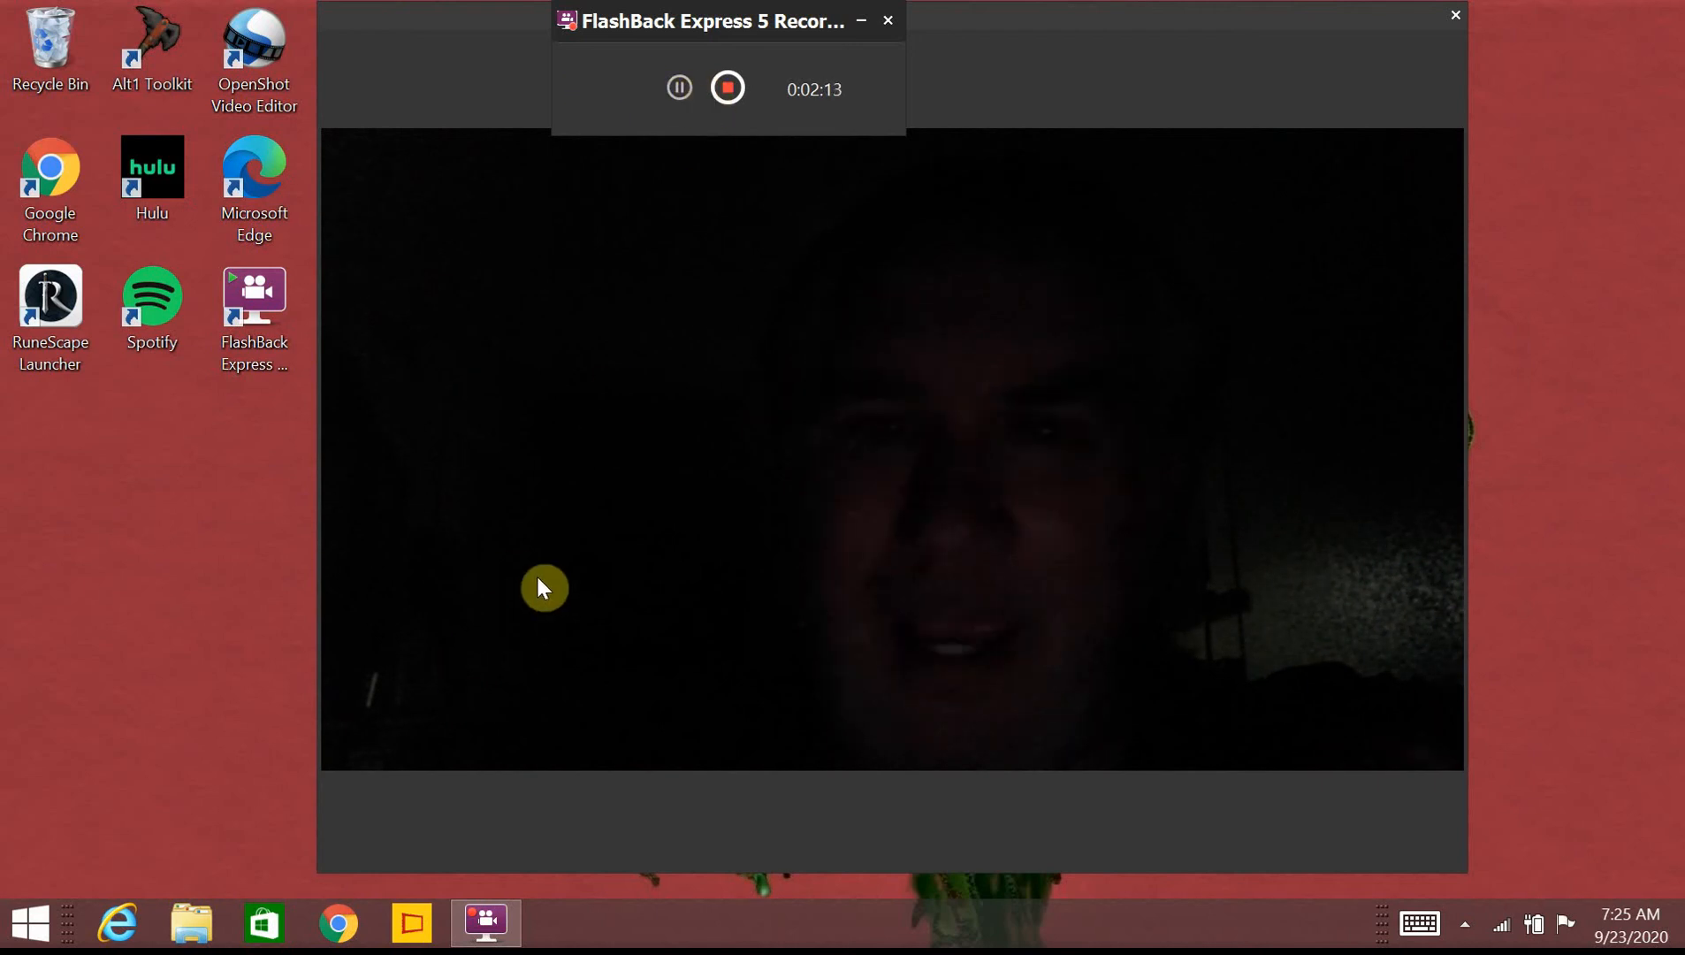
{"action": "mouse_move", "coordinate": [426, 872]}
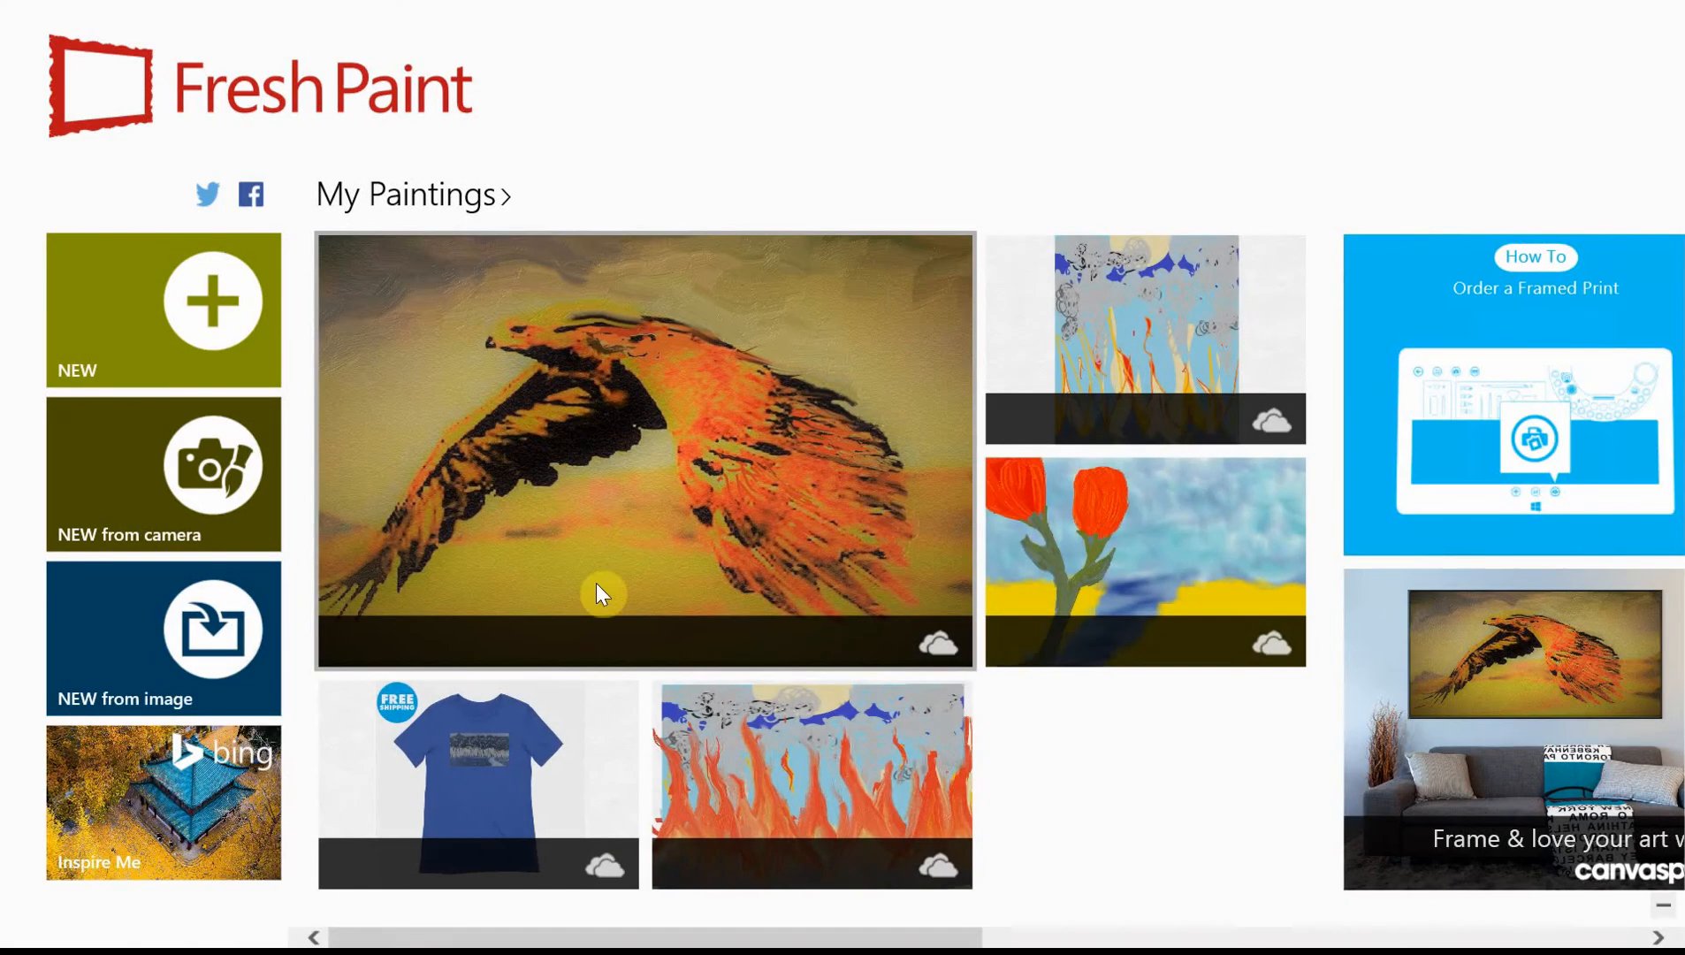
{"action": "mouse_move", "coordinate": [986, 237]}
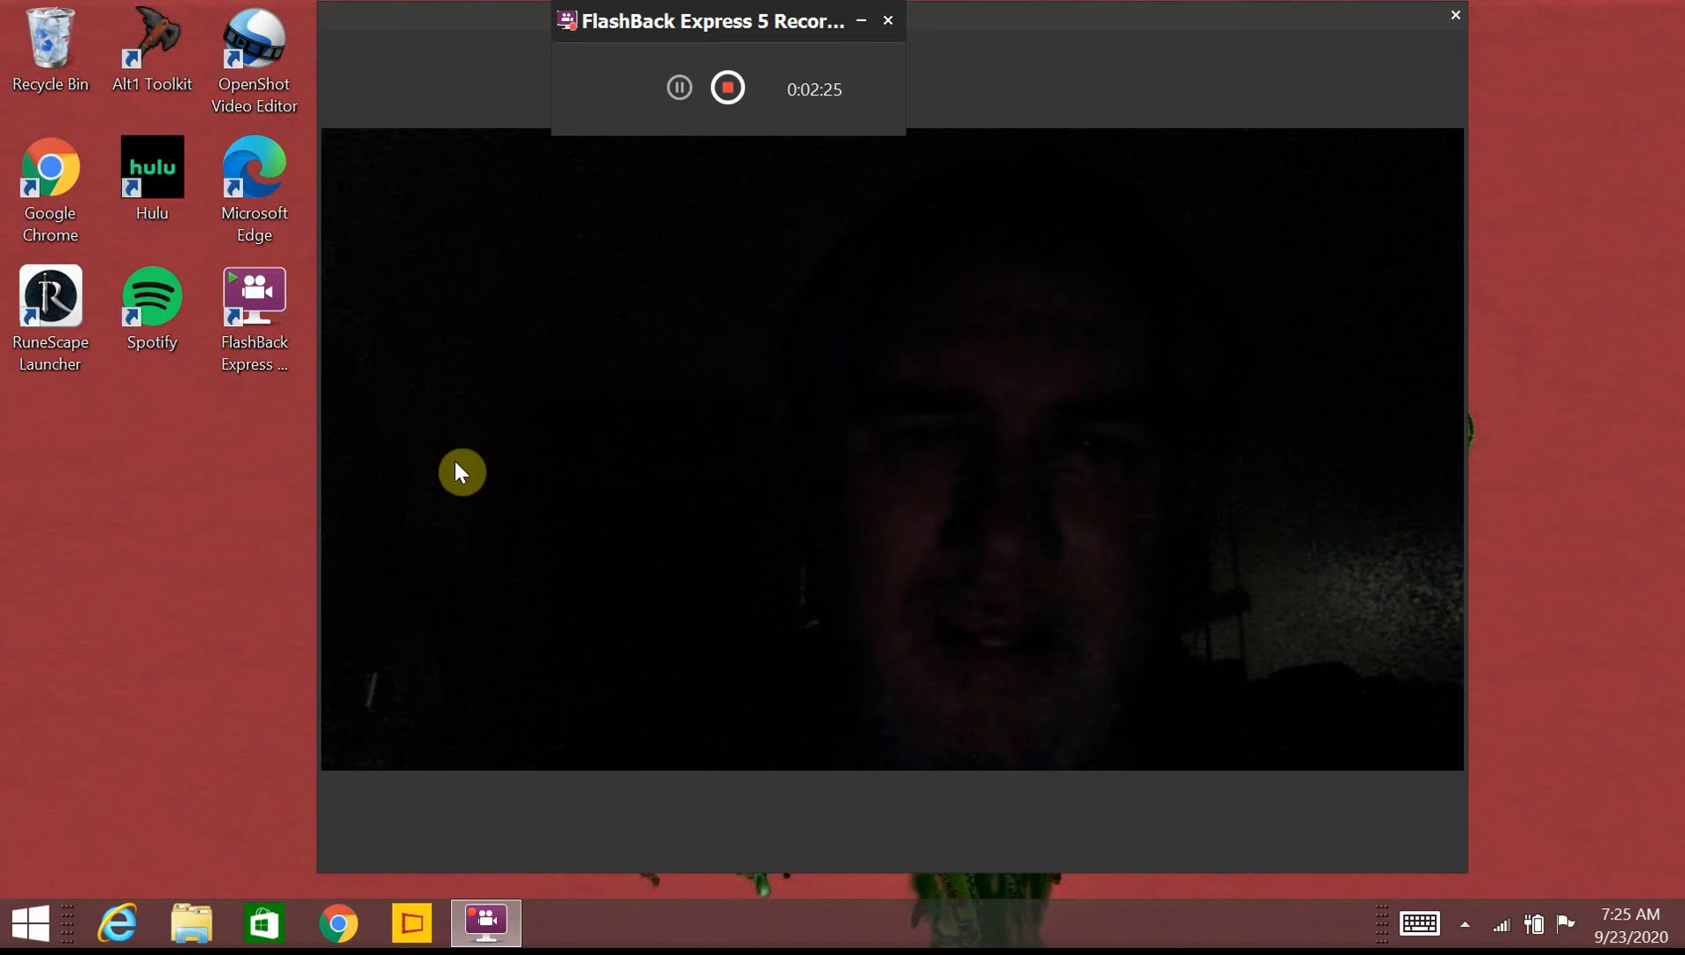
{"action": "mouse_move", "coordinate": [506, 453]}
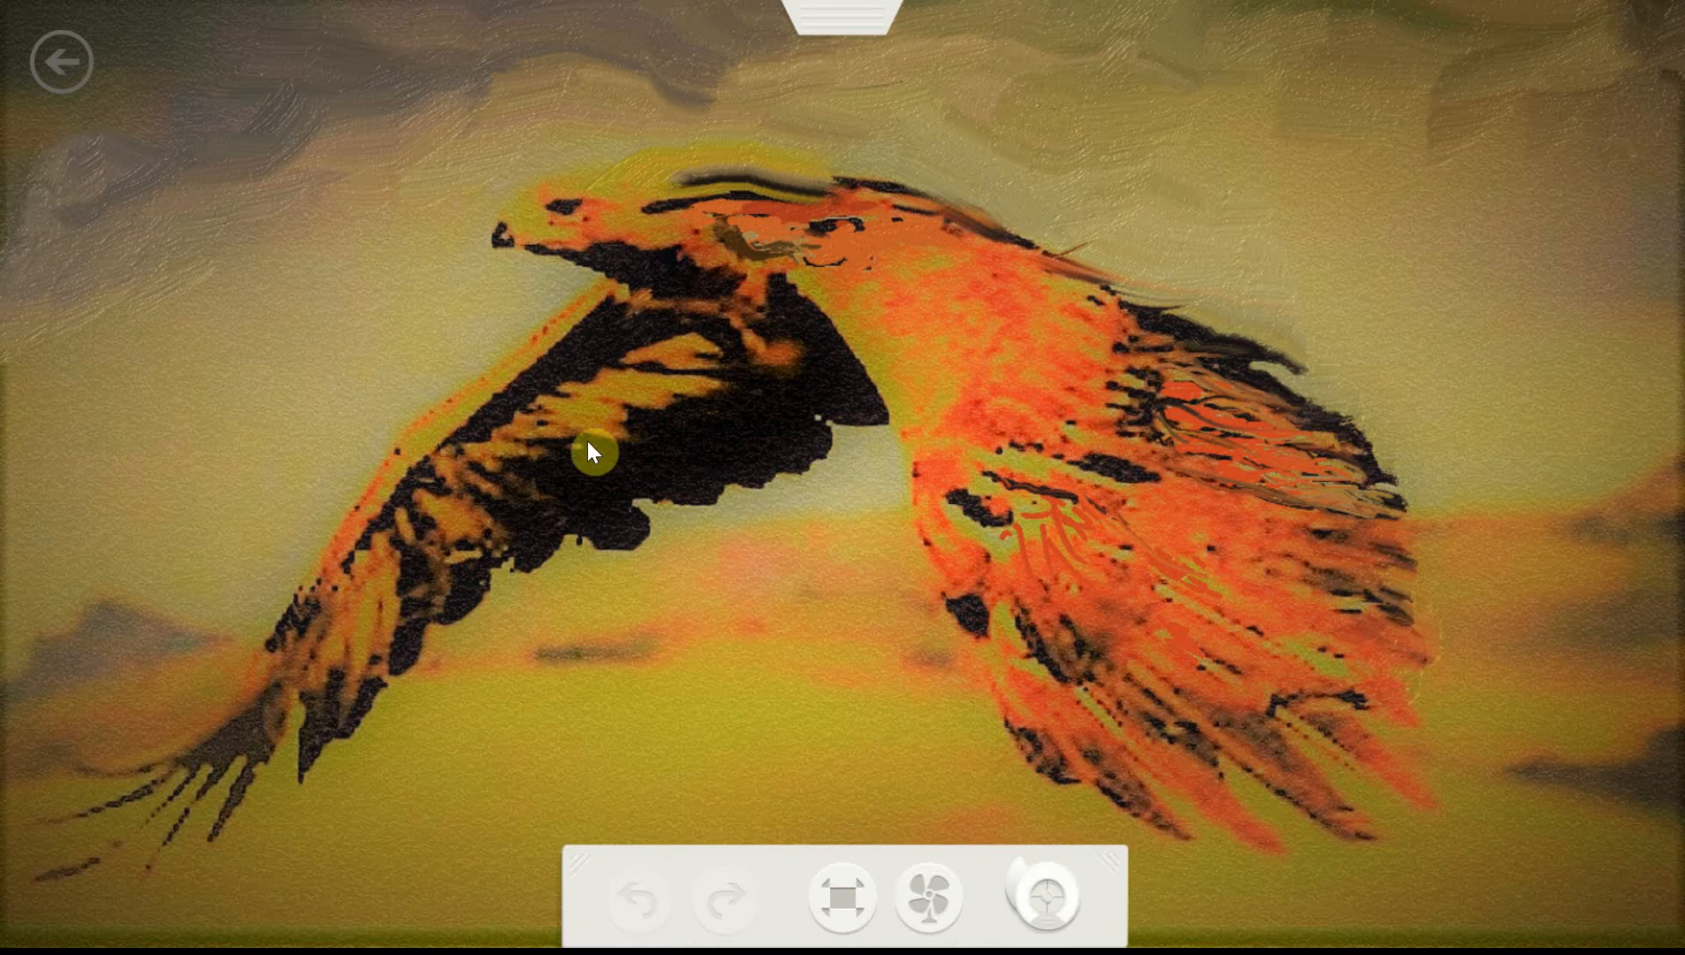
{"action": "mouse_move", "coordinate": [221, 419]}
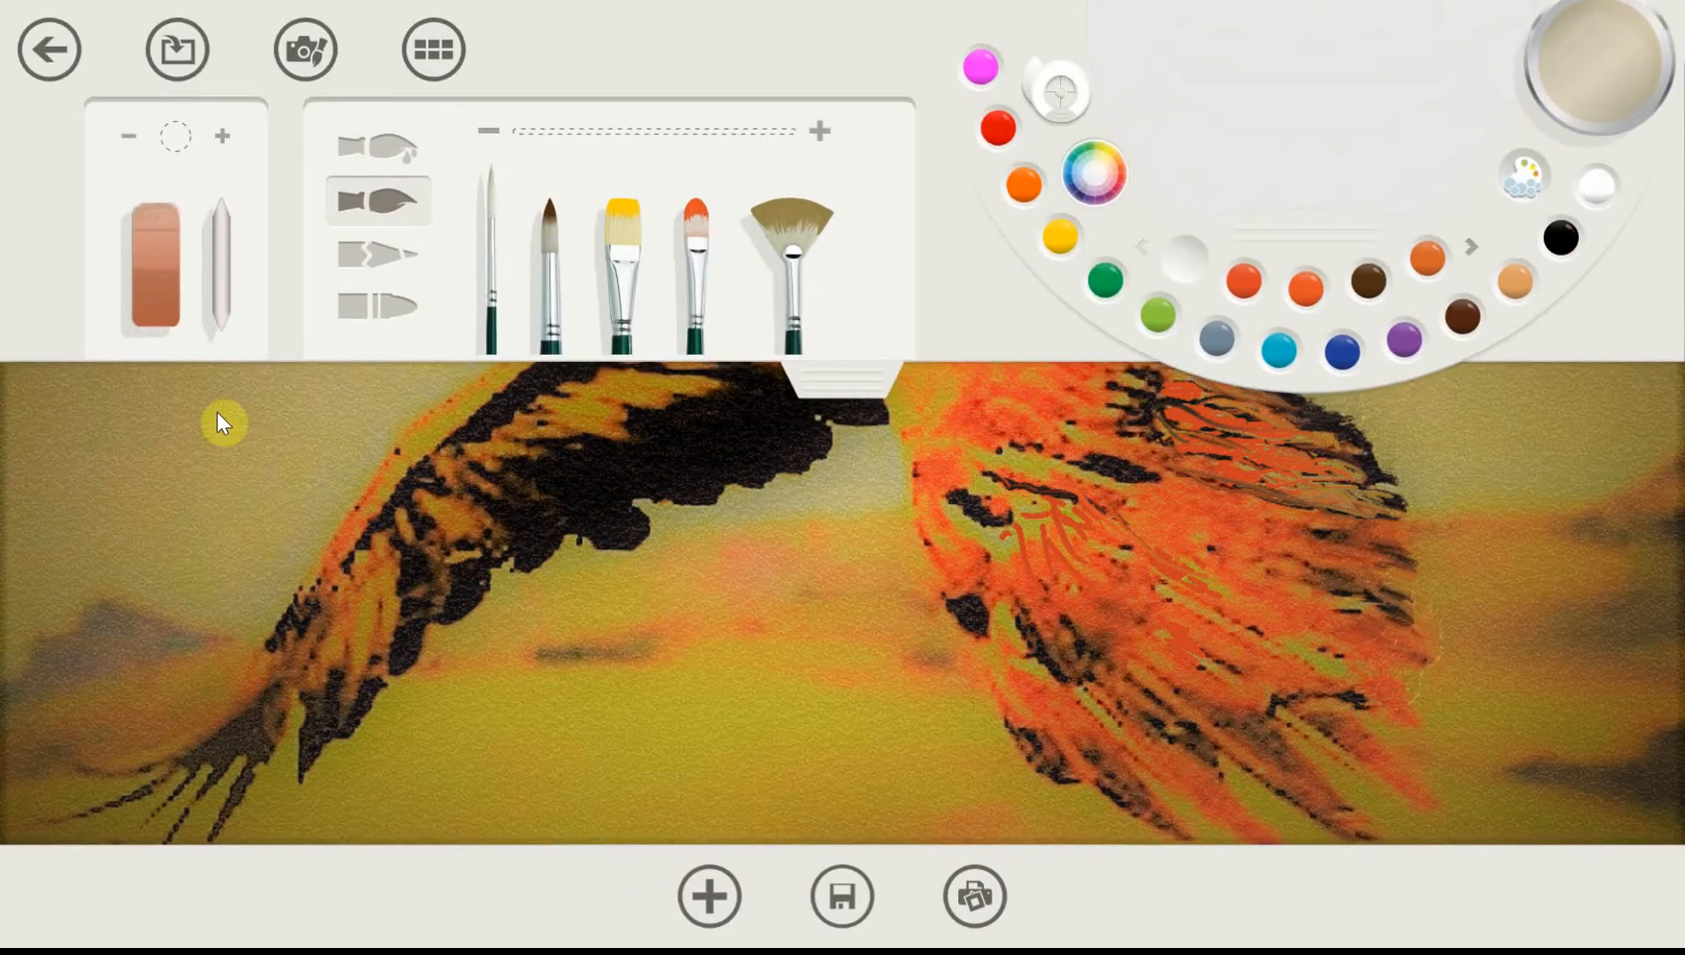
{"action": "left_click", "coordinate": [1366, 282]}
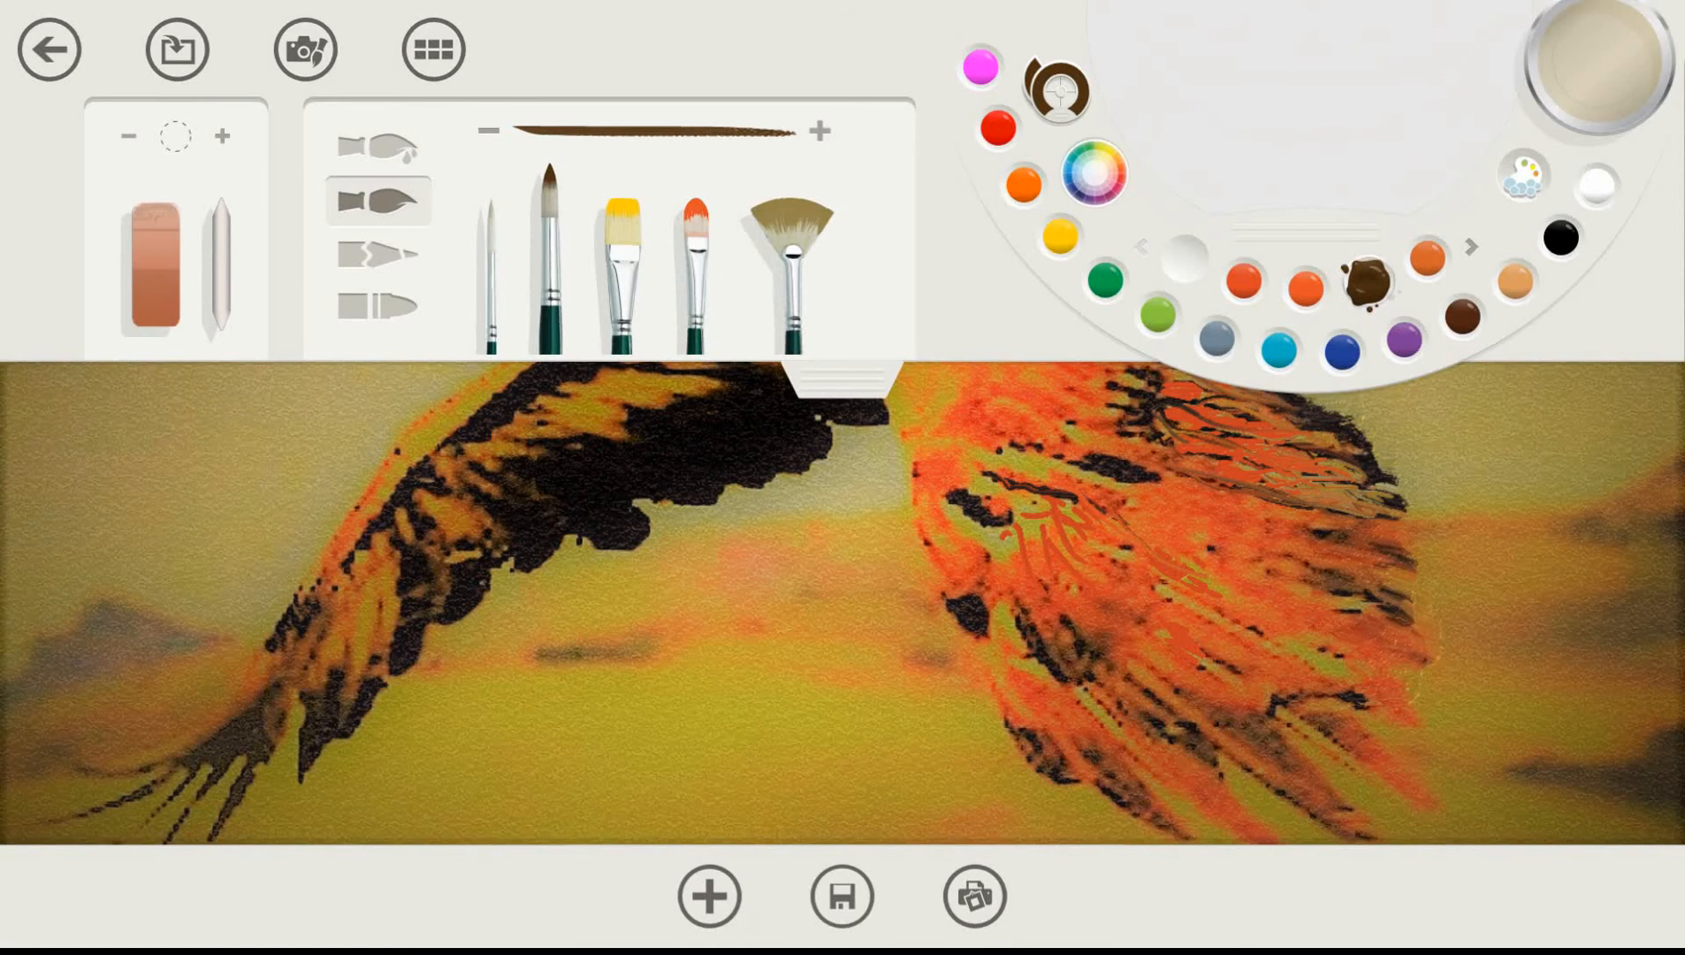
{"action": "mouse_move", "coordinate": [223, 421]}
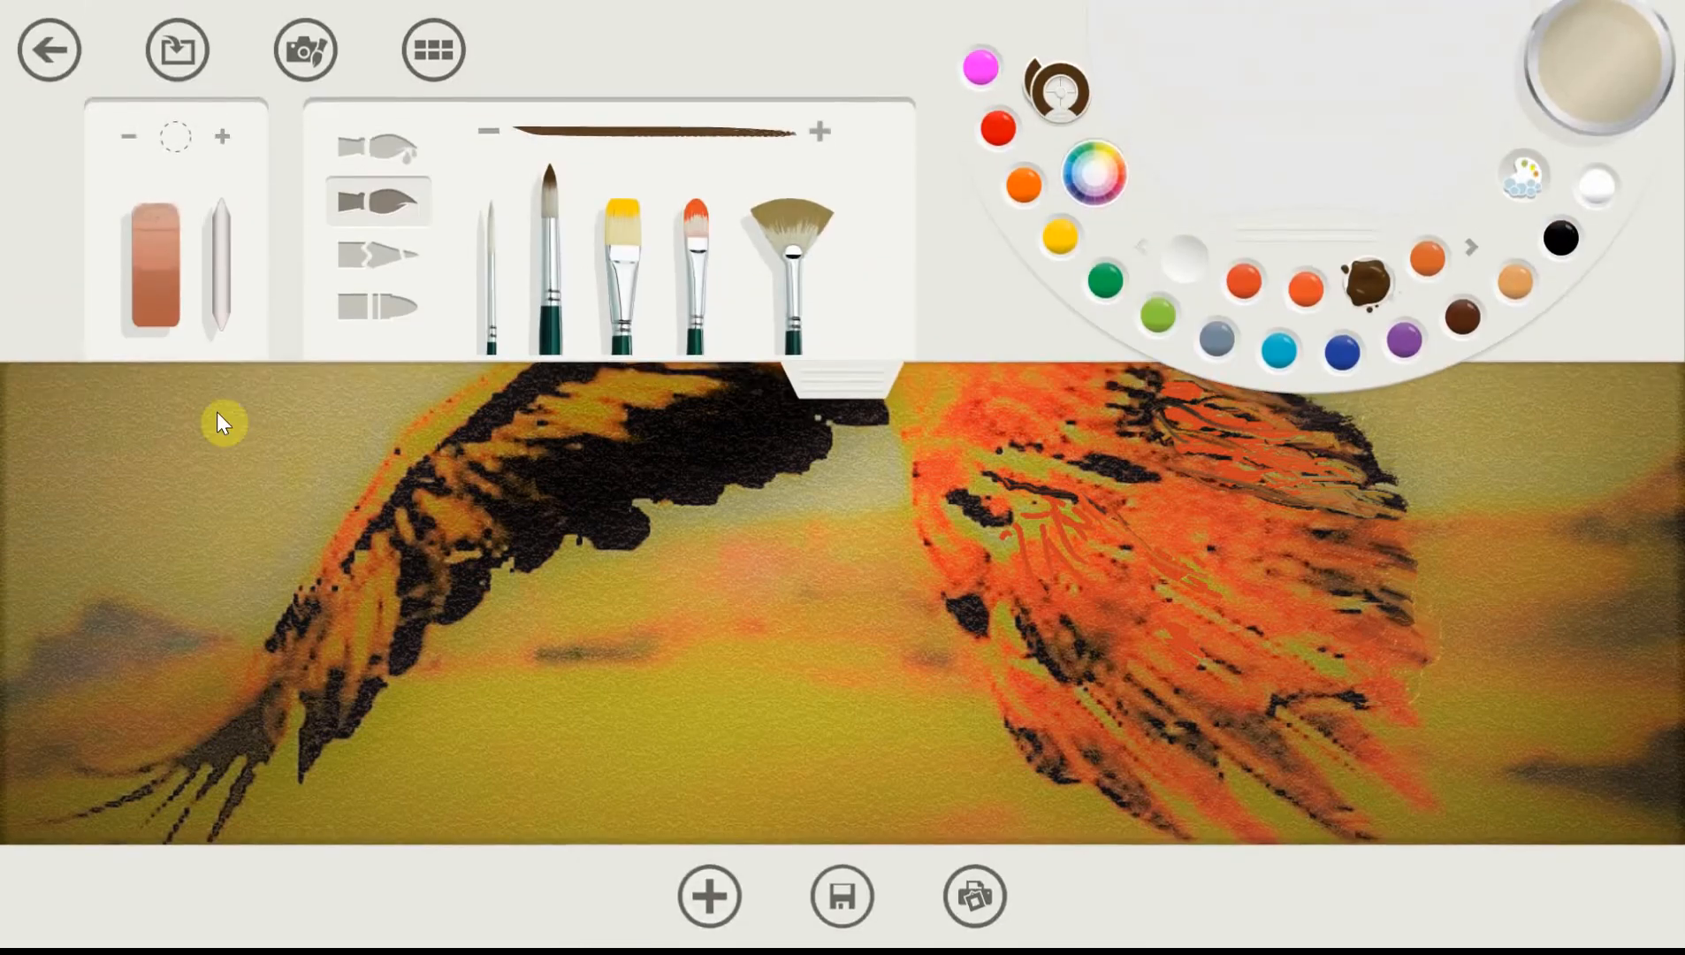
{"action": "left_click", "coordinate": [433, 49]}
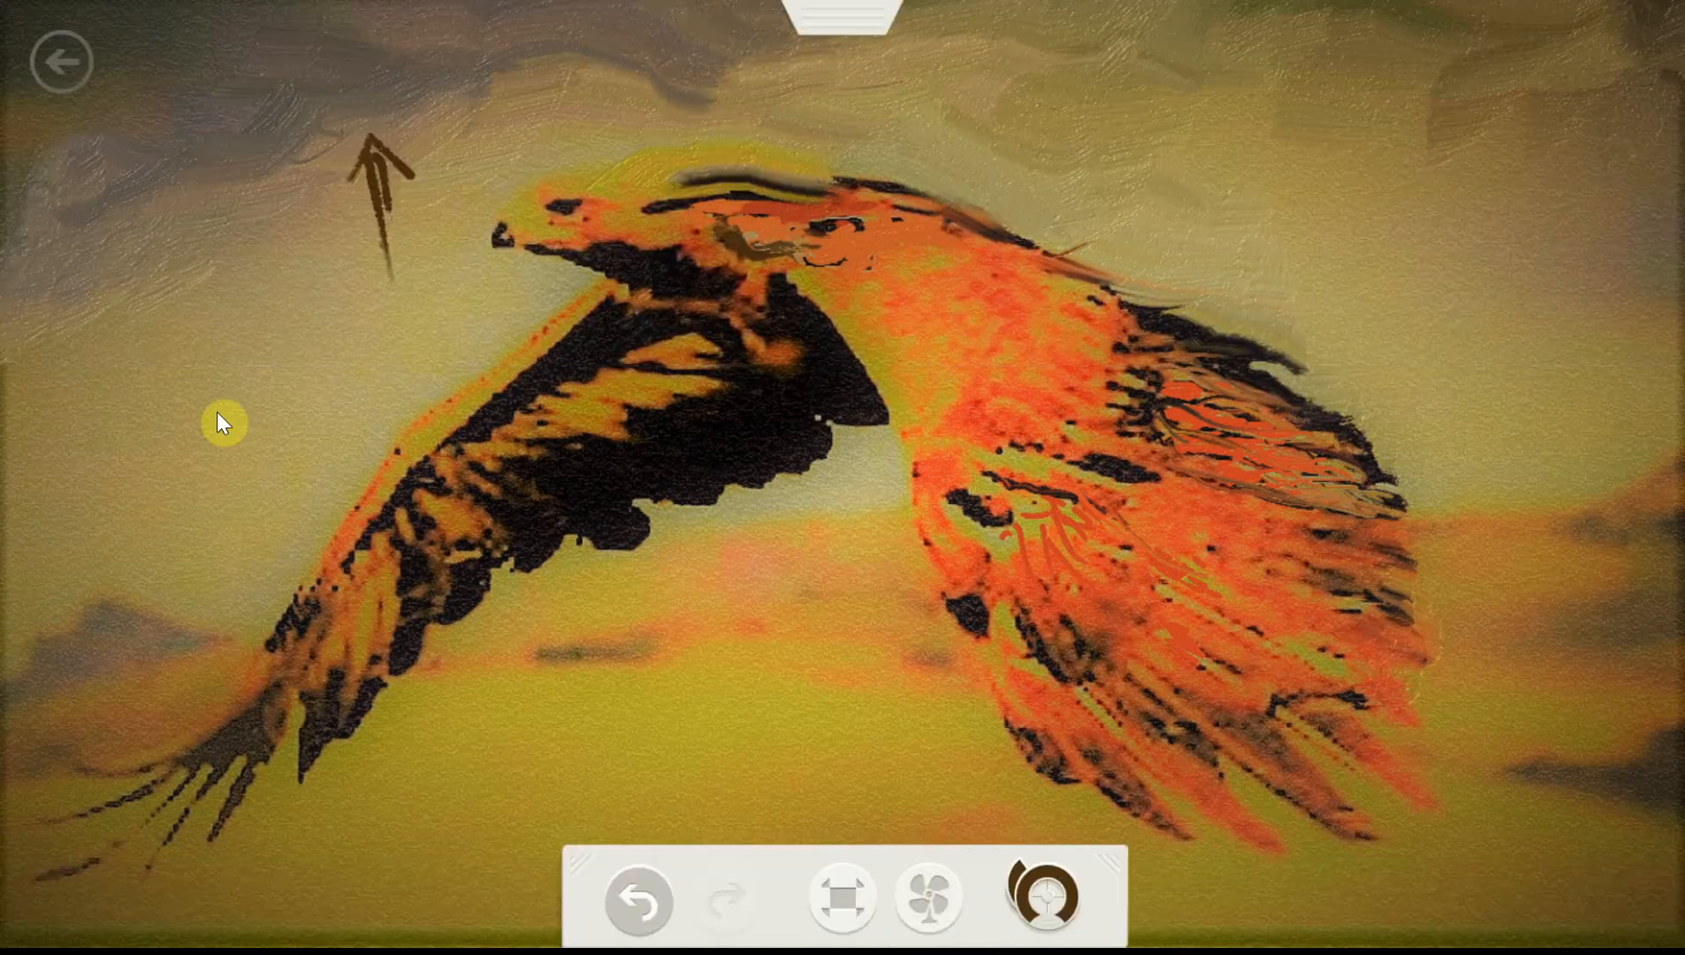
{"action": "left_click", "coordinate": [637, 899]}
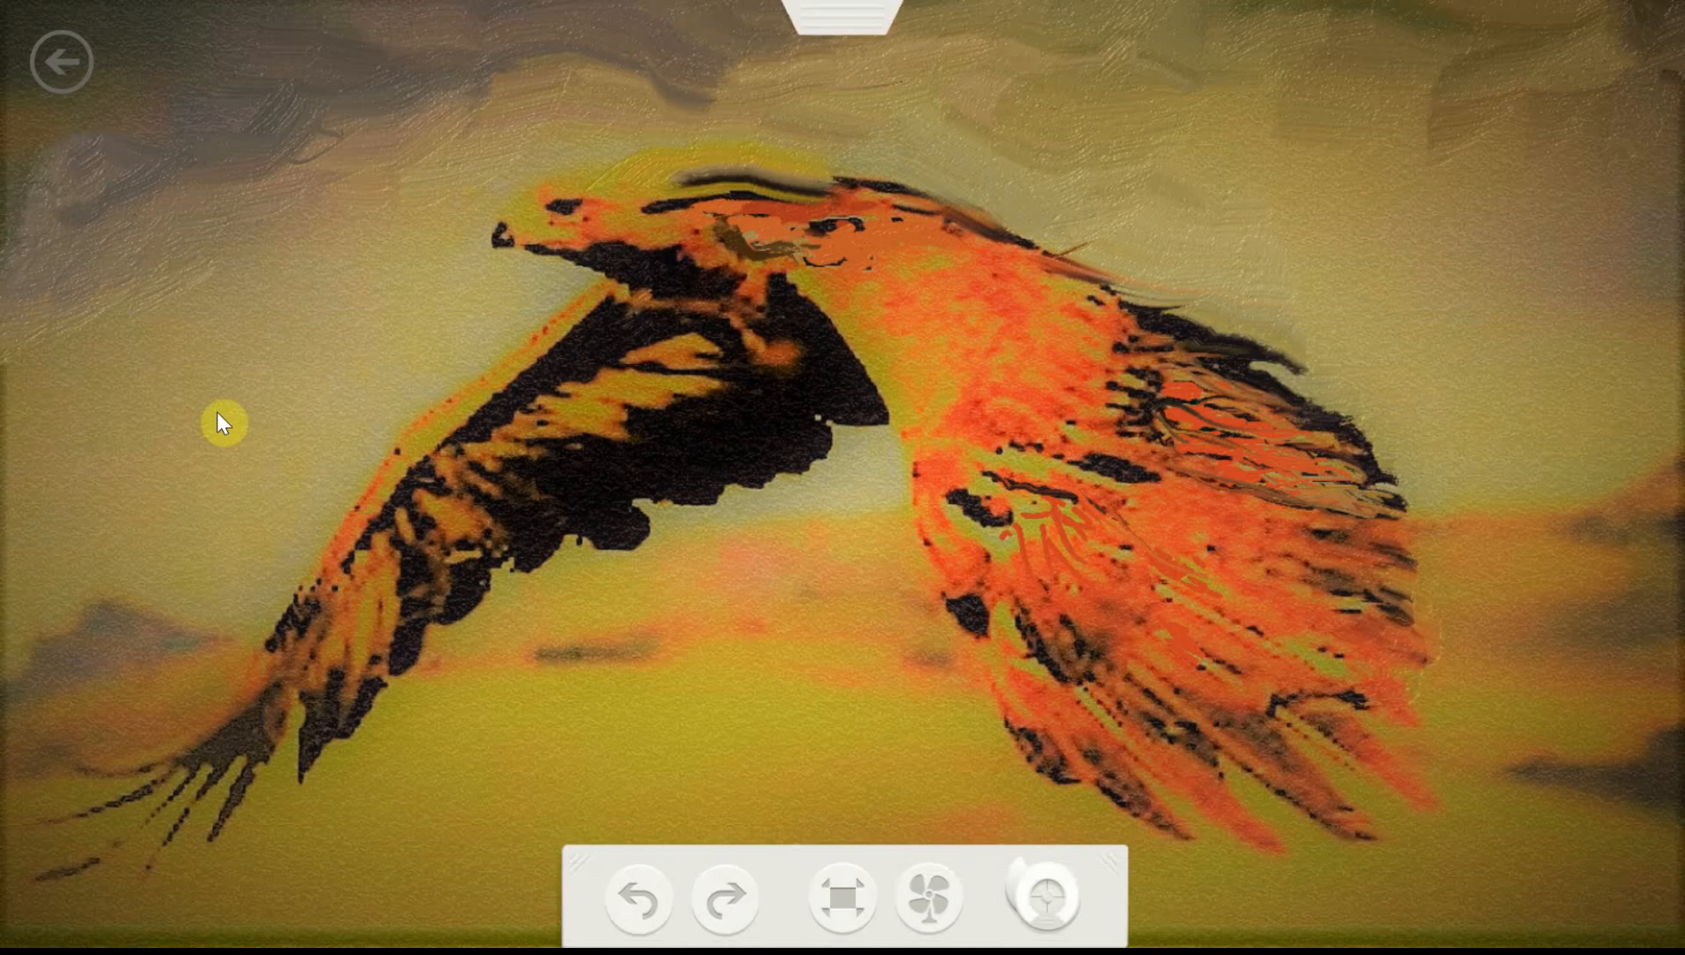
Blend dark streaks through the upper sky and undo the stray brown stroke
{"action": "left_click", "coordinate": [726, 897]}
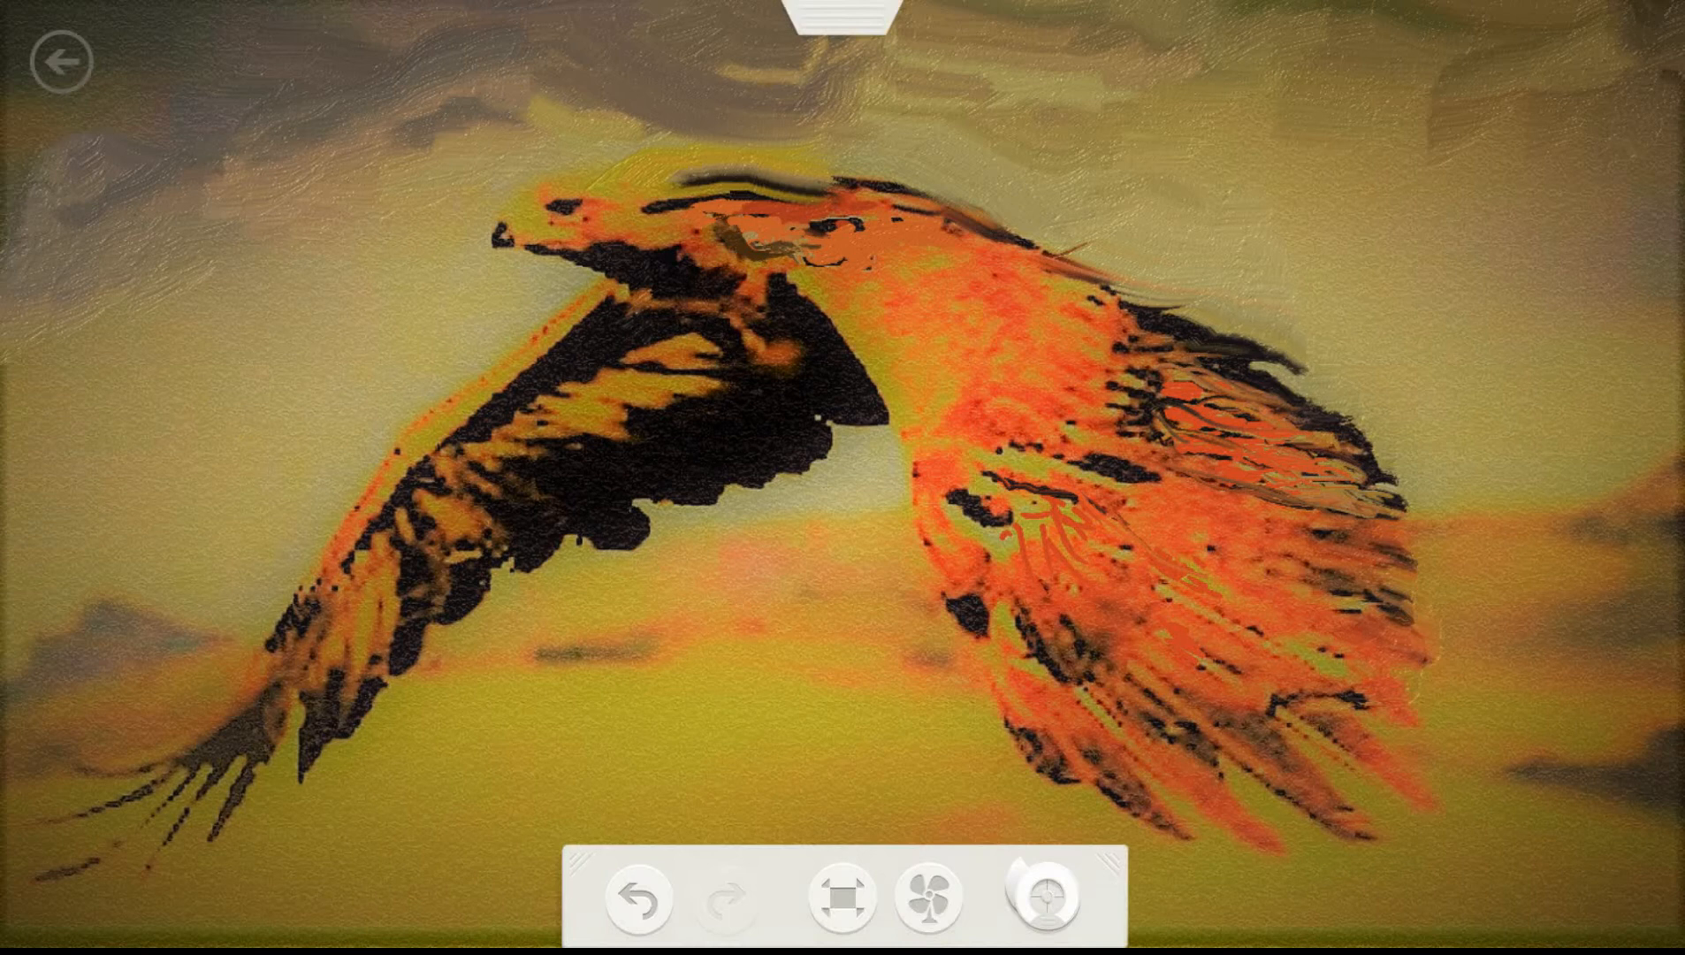
{"action": "mouse_move", "coordinate": [221, 421]}
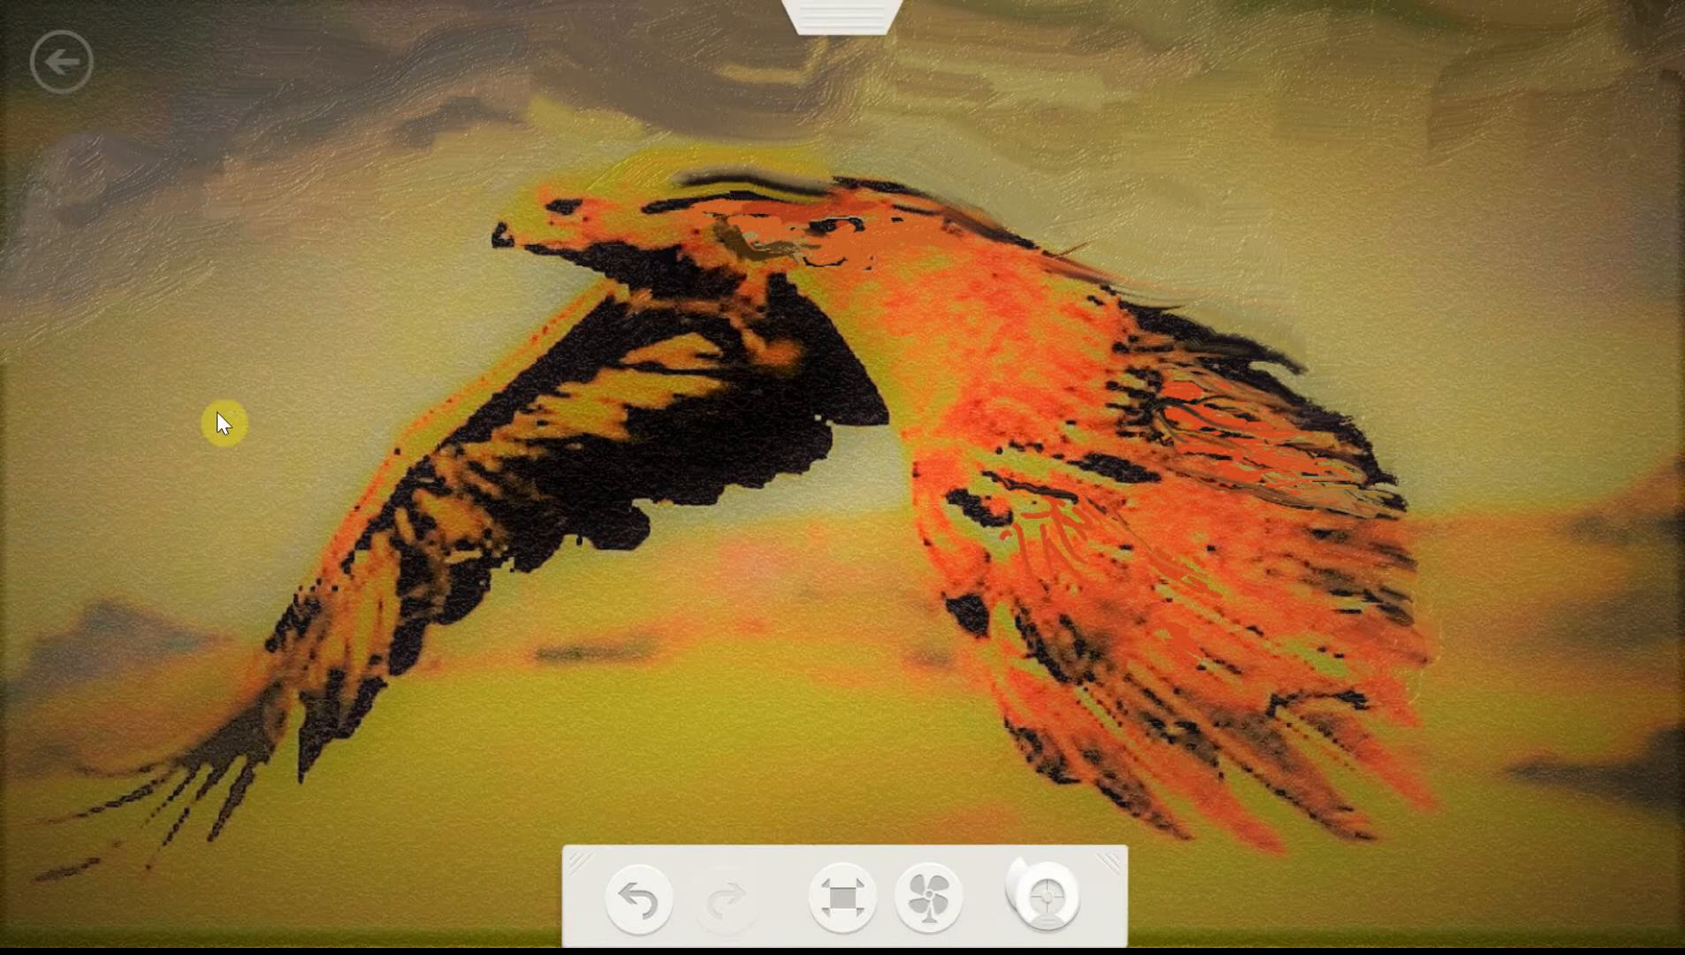
{"action": "left_click", "coordinate": [636, 894]}
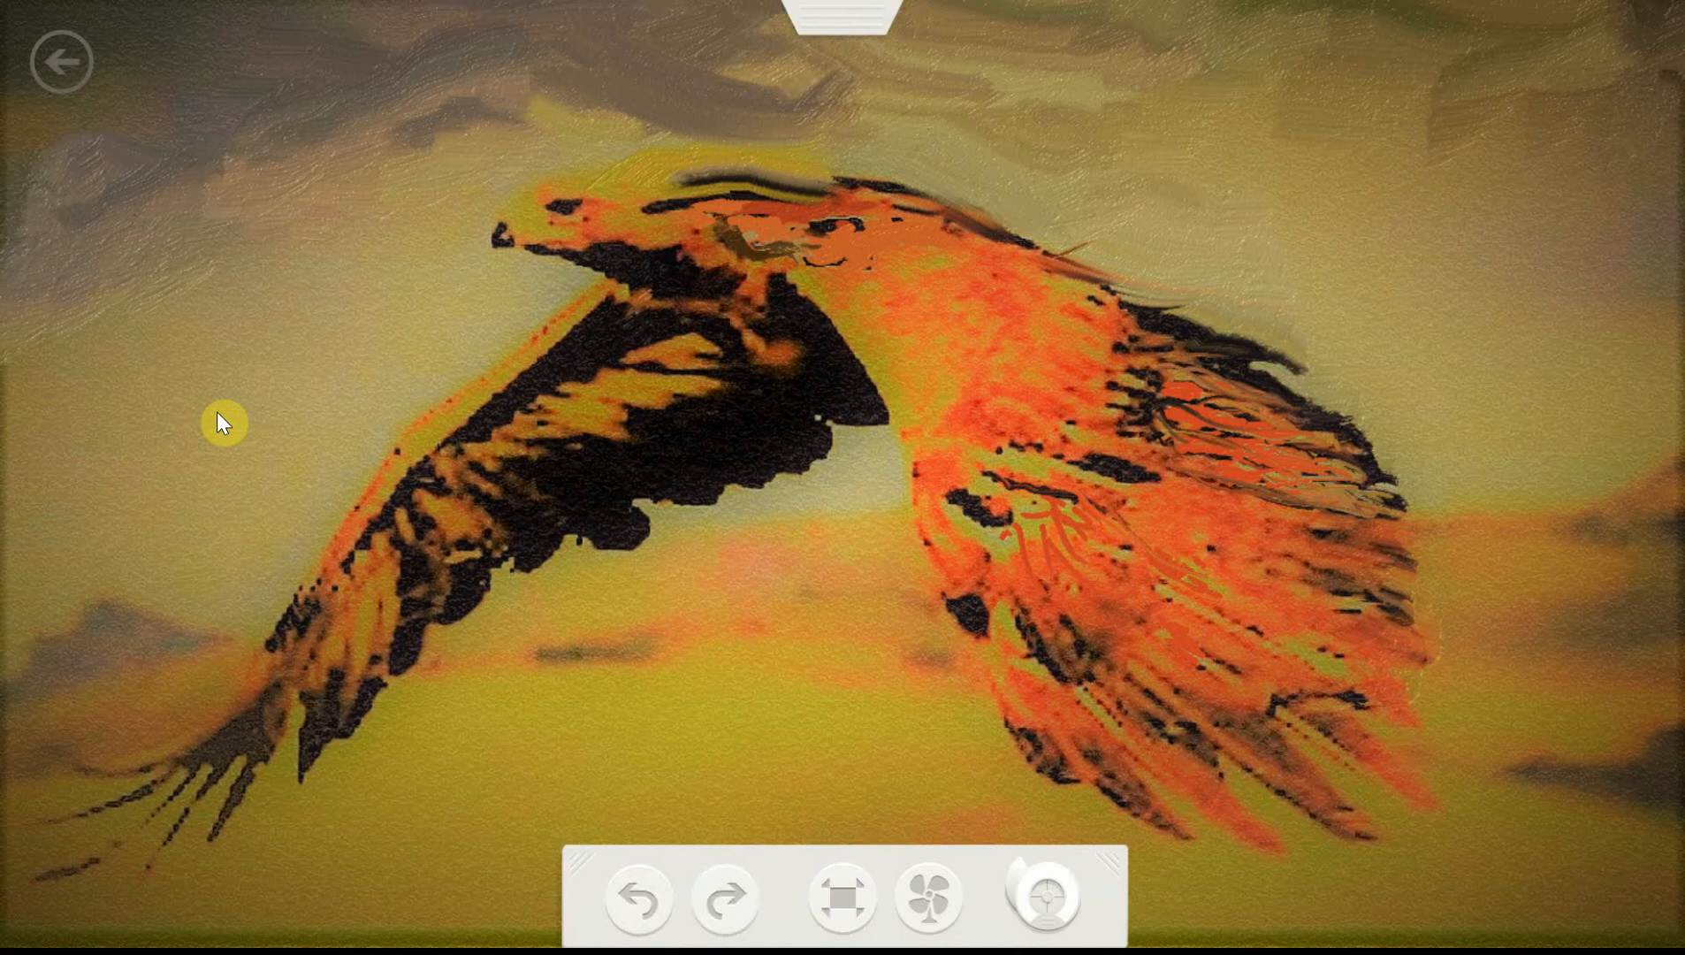
{"action": "left_click", "coordinate": [642, 896]}
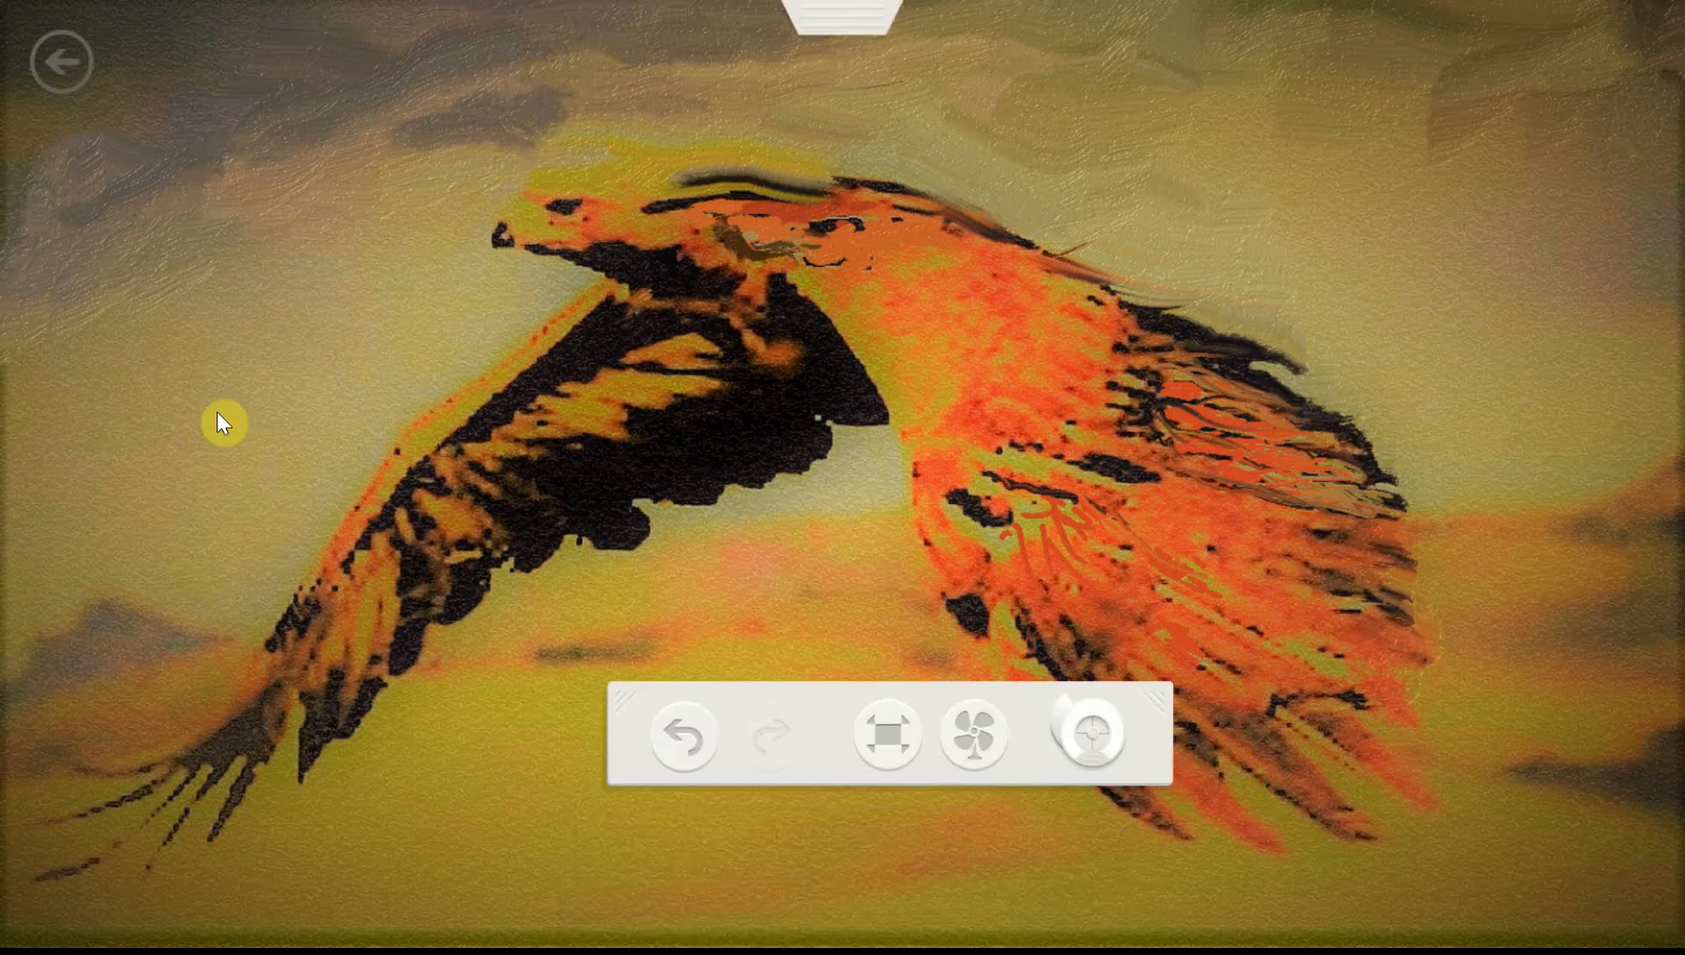
Choose a thin brush with black paint and fan feather lines from the right wing tip
{"action": "left_click", "coordinate": [854, 16]}
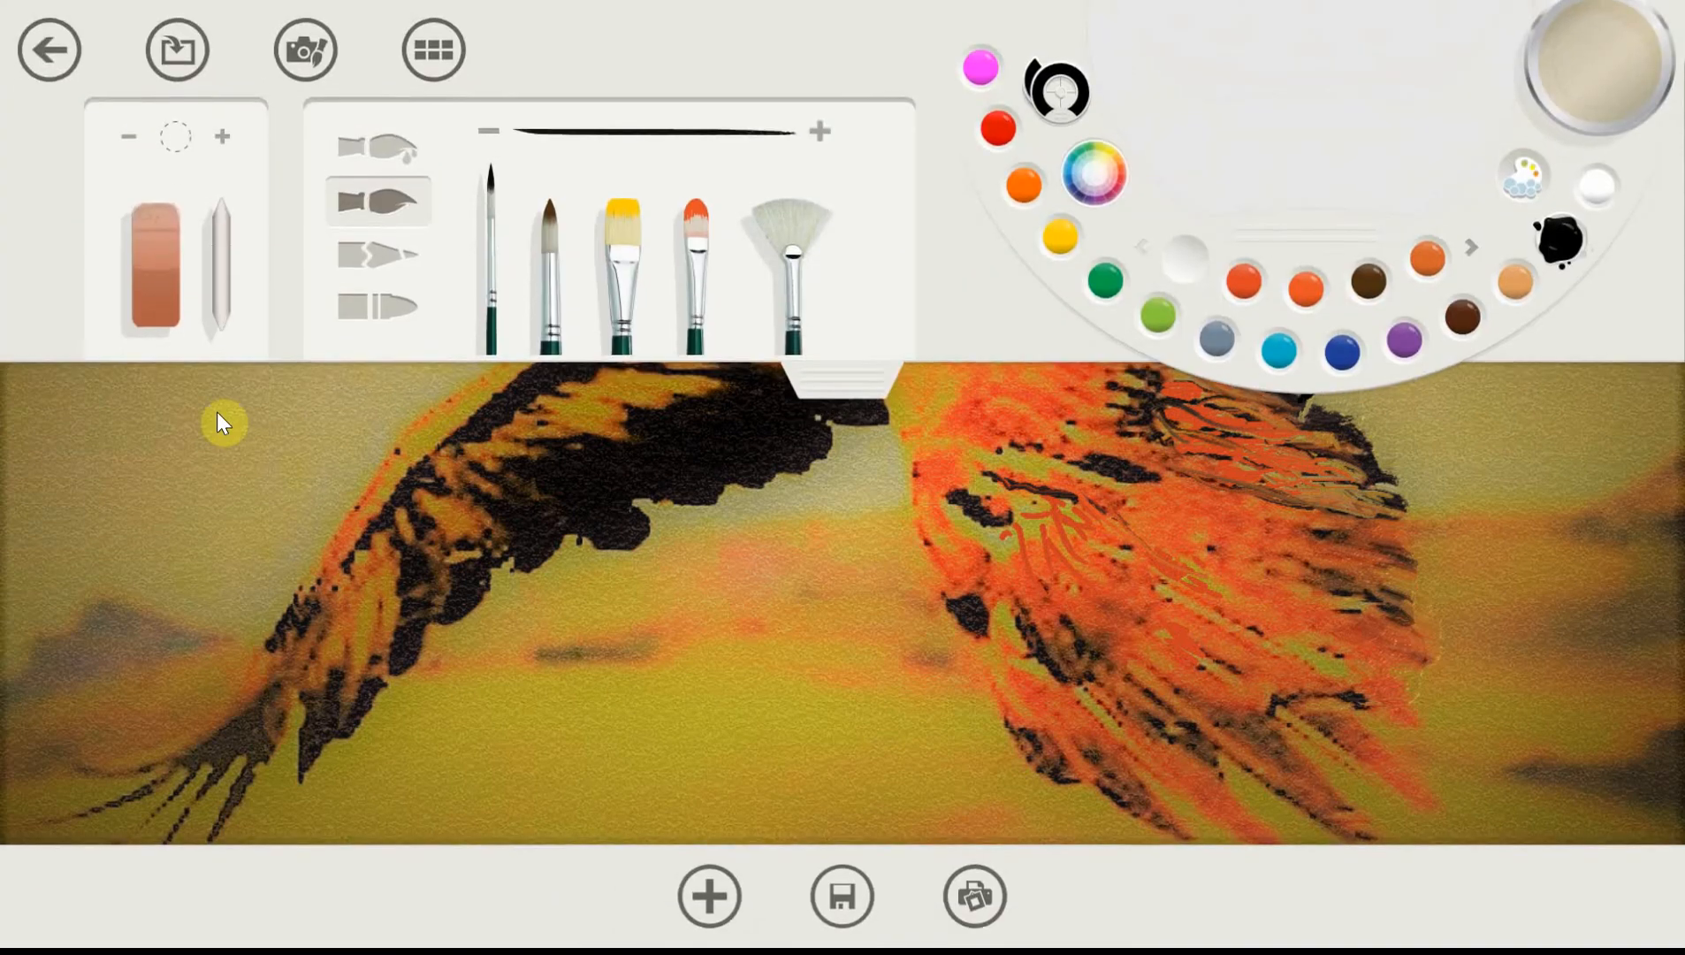
{"action": "left_click", "coordinate": [1370, 279]}
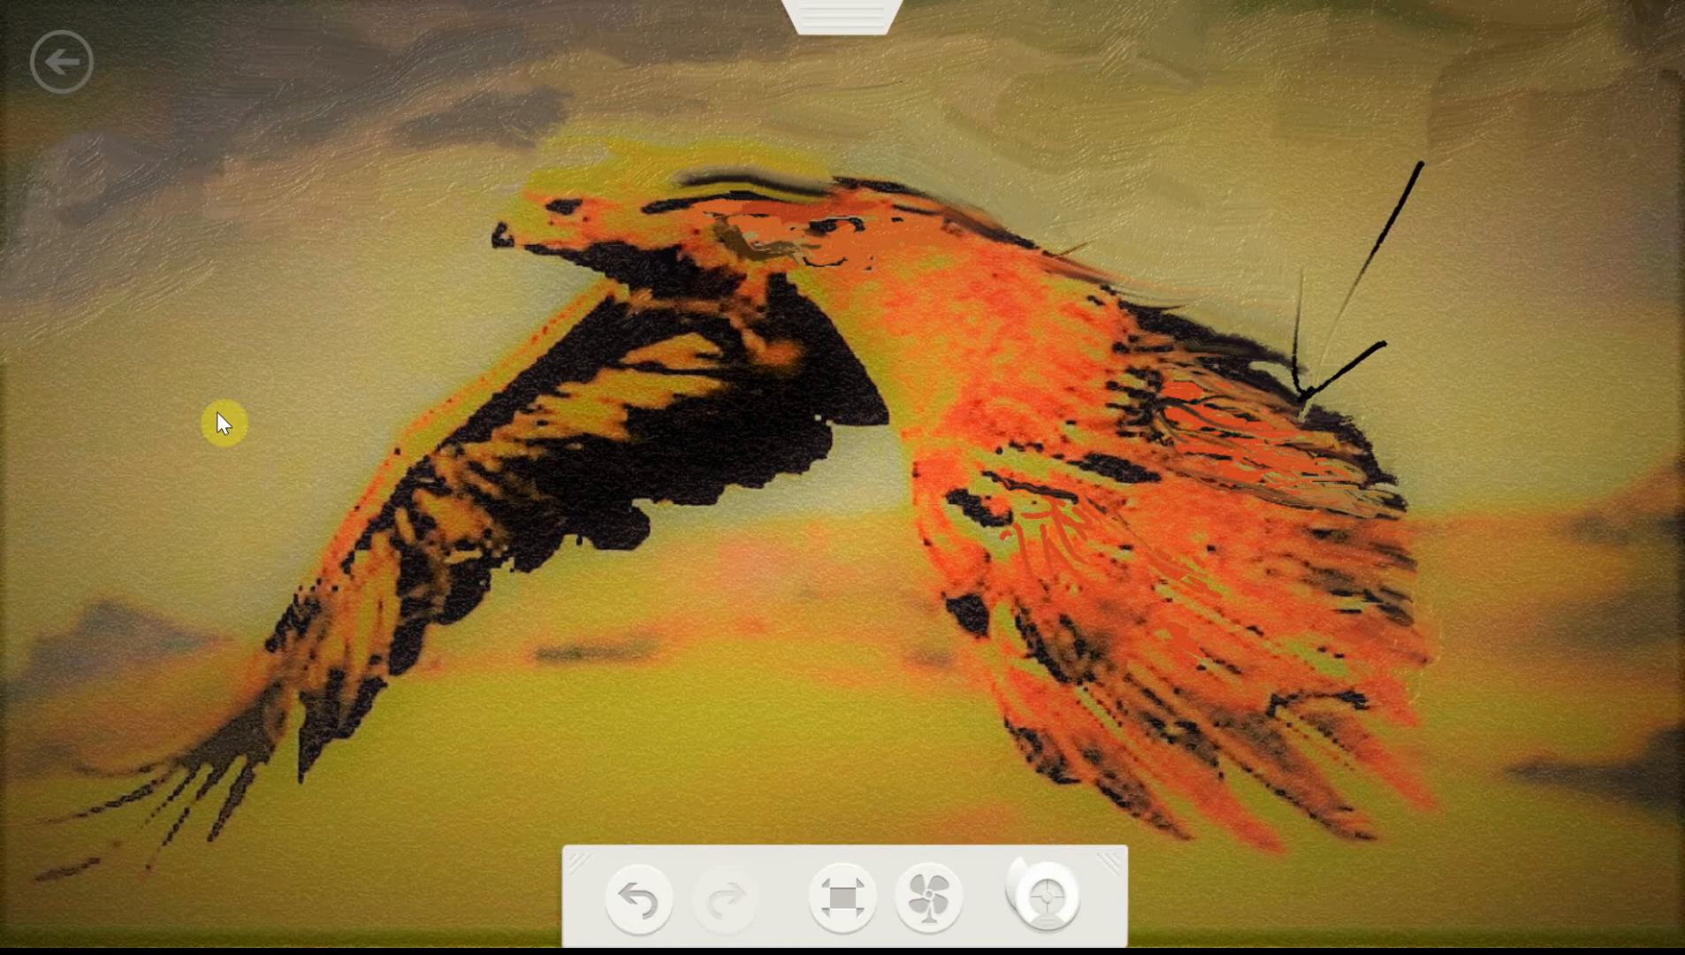
Sample orange from the right wing and dab deeper patches across its middle
{"action": "left_click", "coordinate": [1042, 896]}
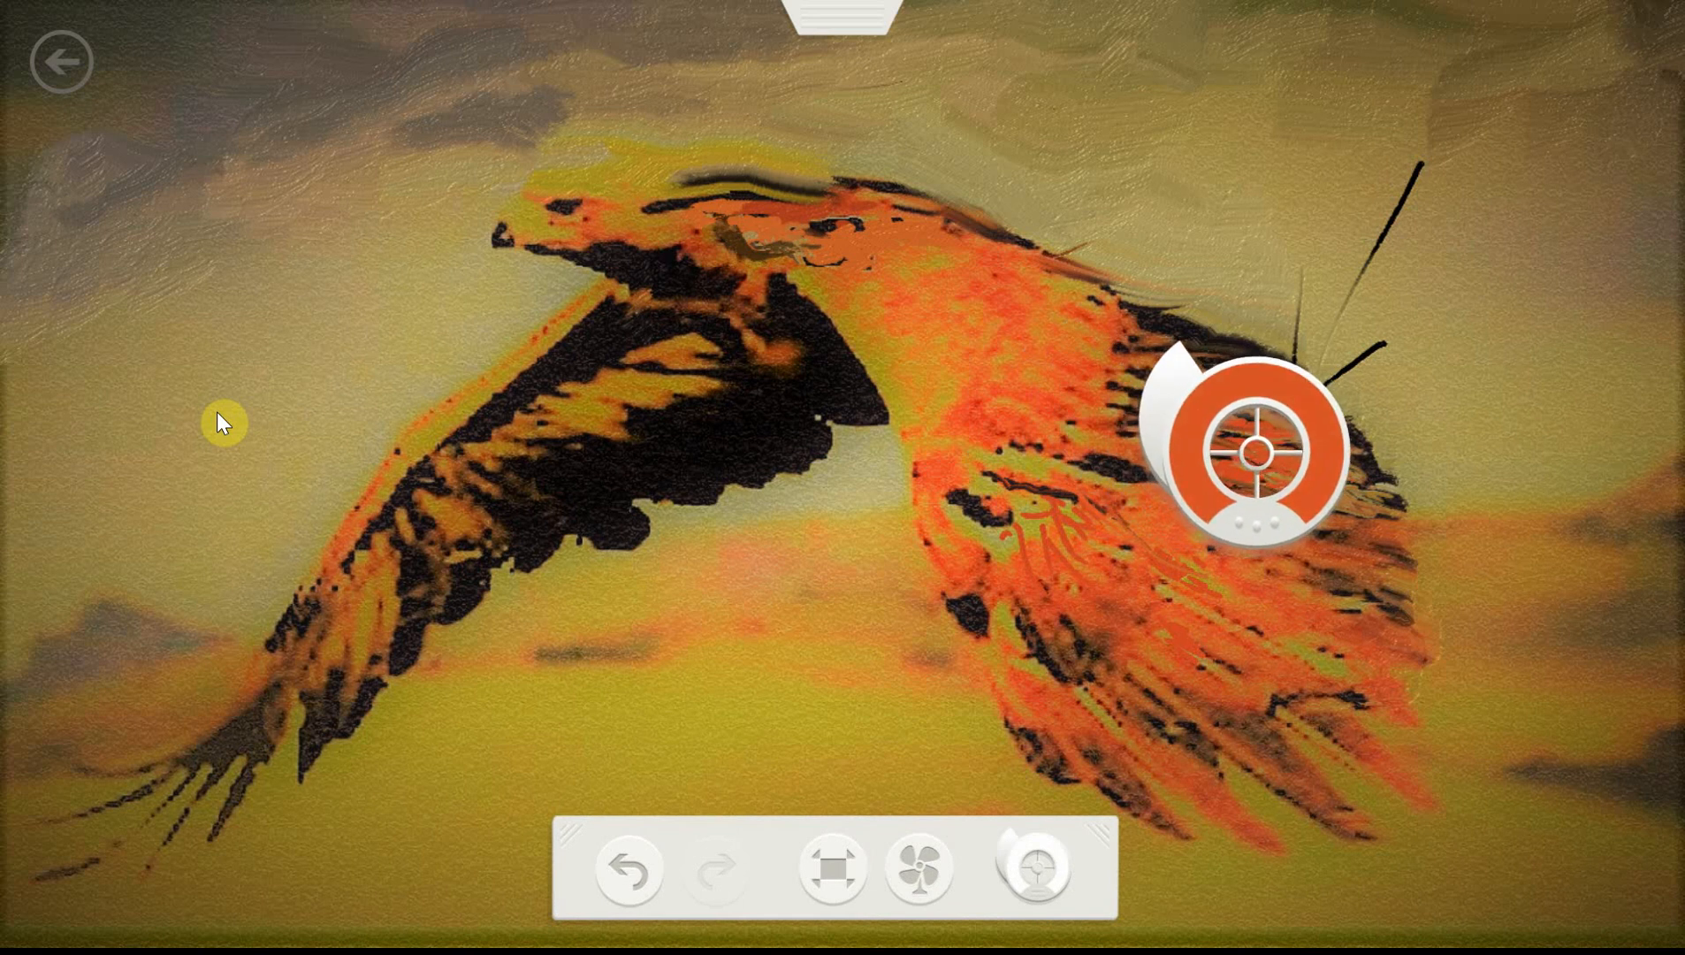
{"action": "left_click", "coordinate": [1035, 866]}
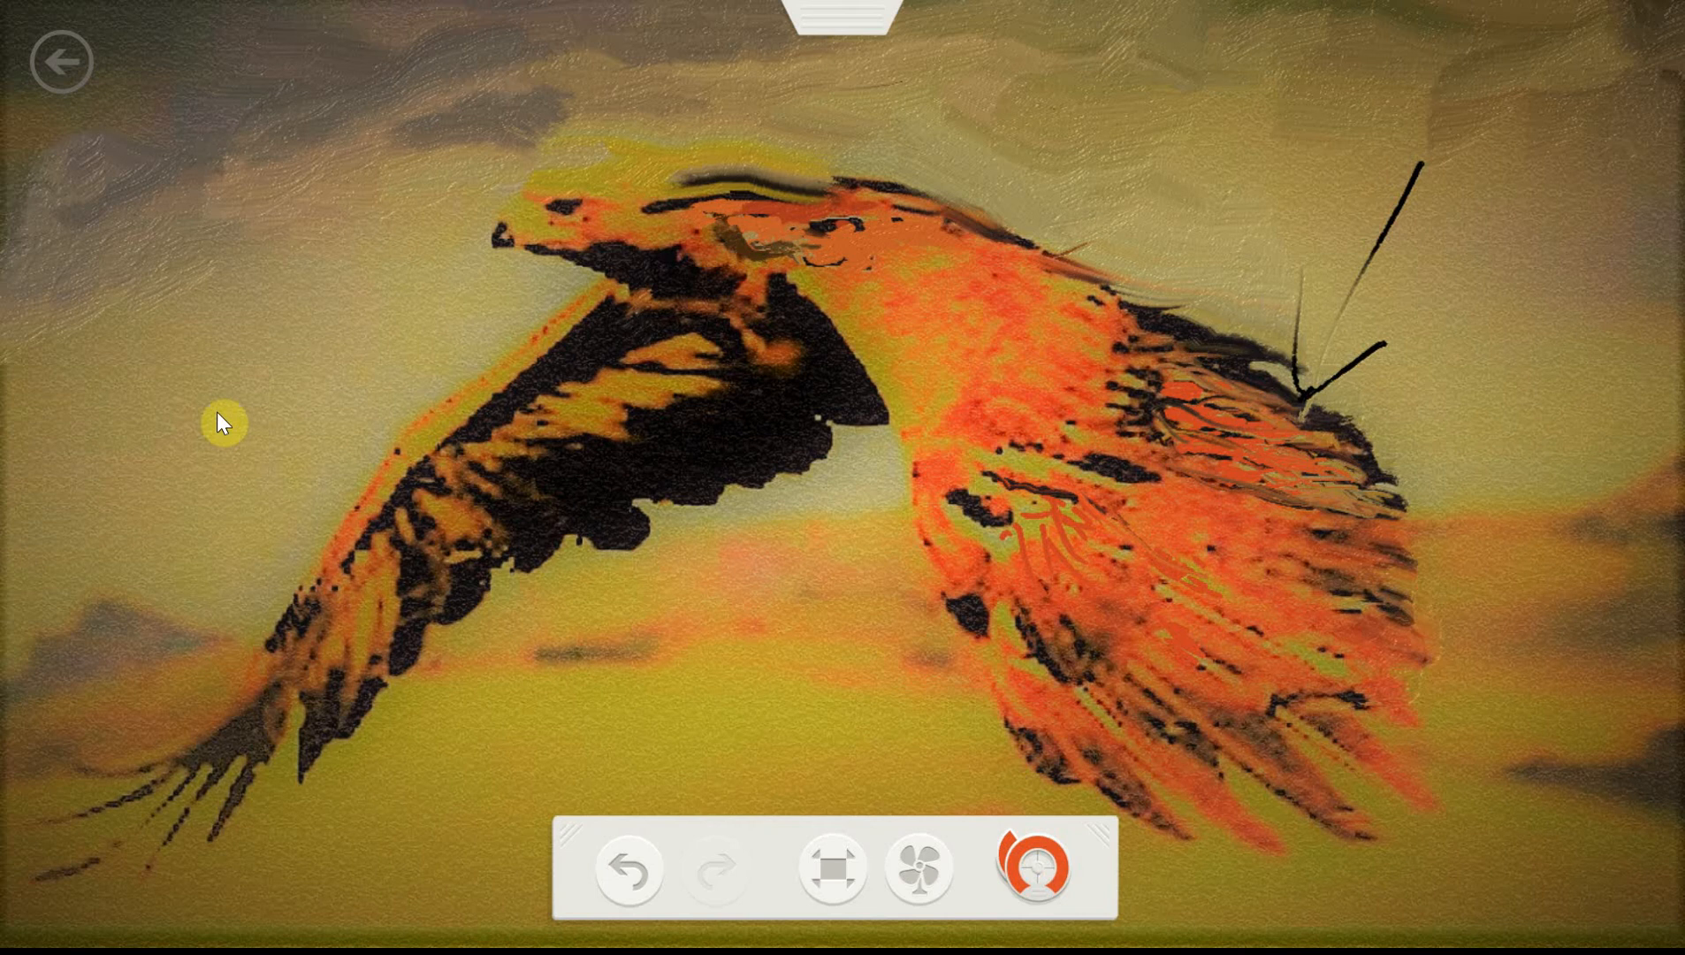
{"action": "left_click", "coordinate": [629, 866]}
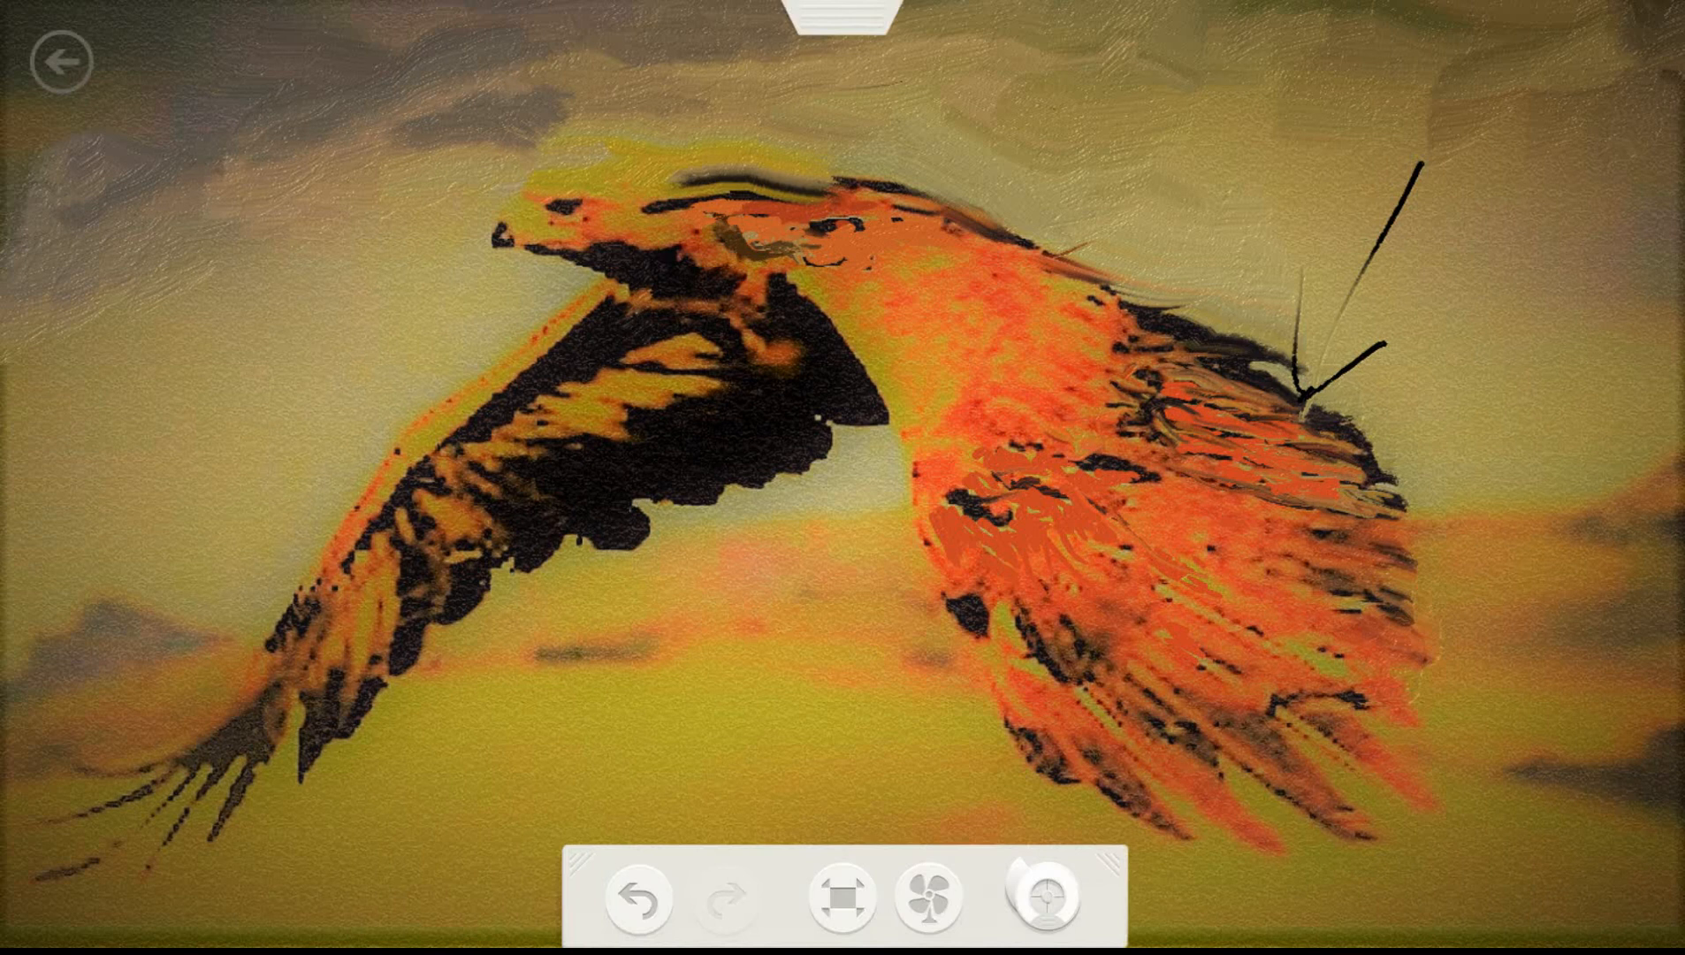
Sweep orange feather strokes across the lower right wing, blending them together
{"action": "left_click", "coordinate": [635, 897]}
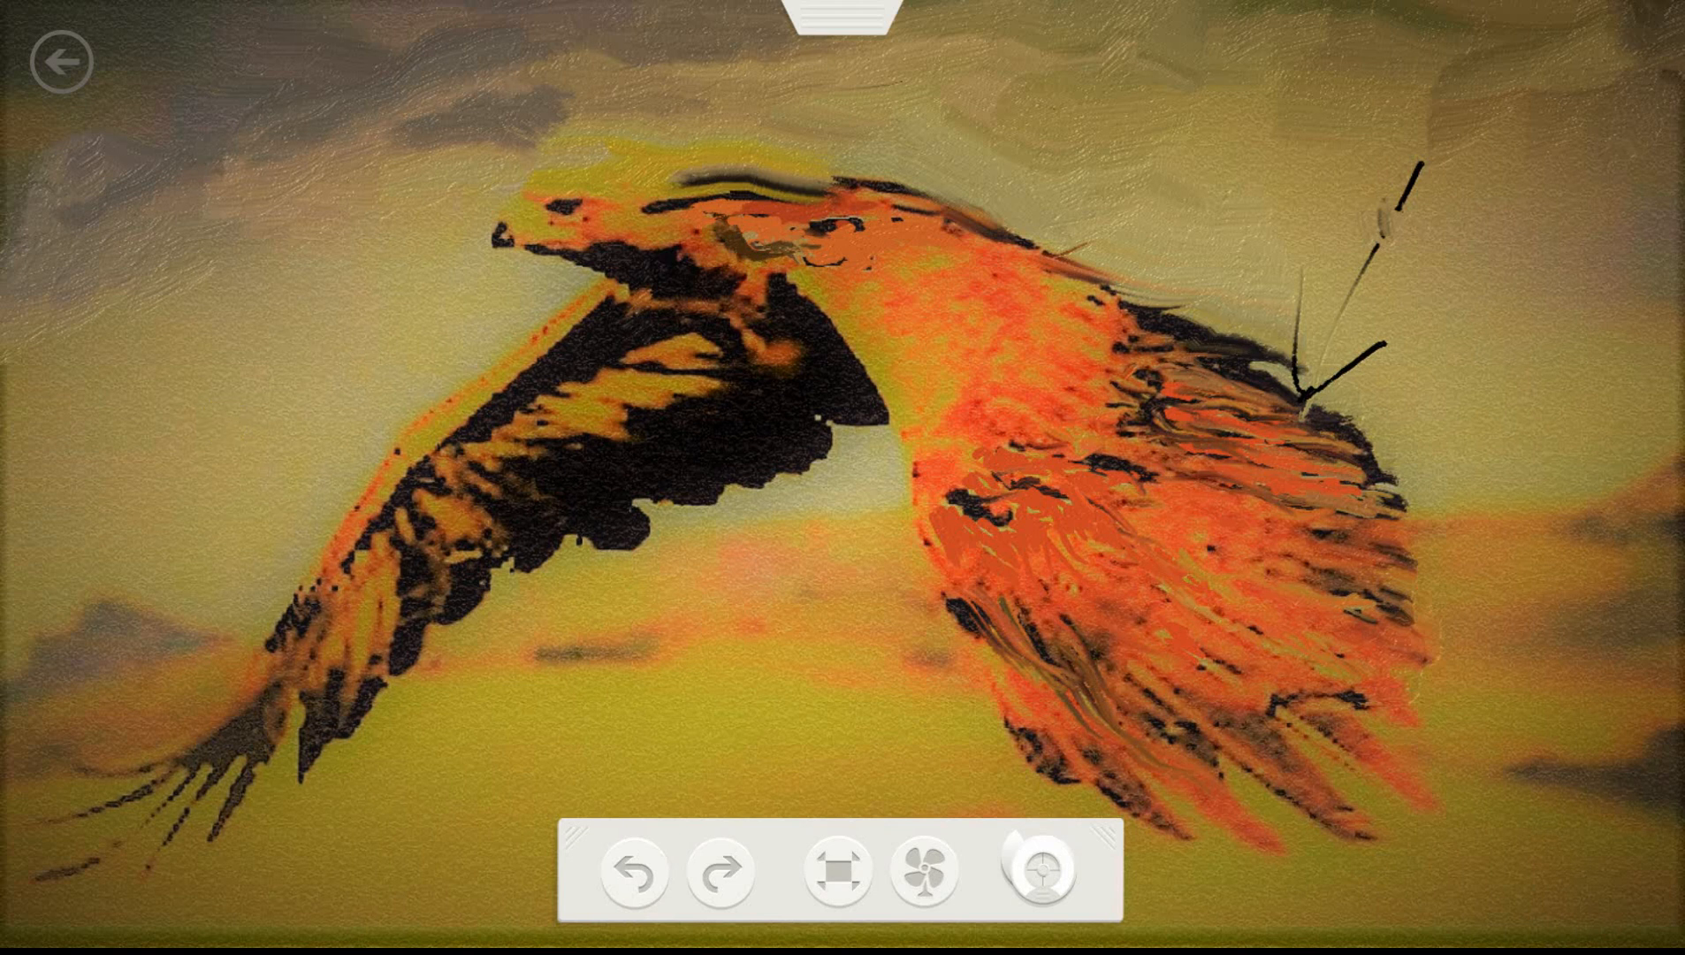
{"action": "mouse_move", "coordinate": [222, 421]}
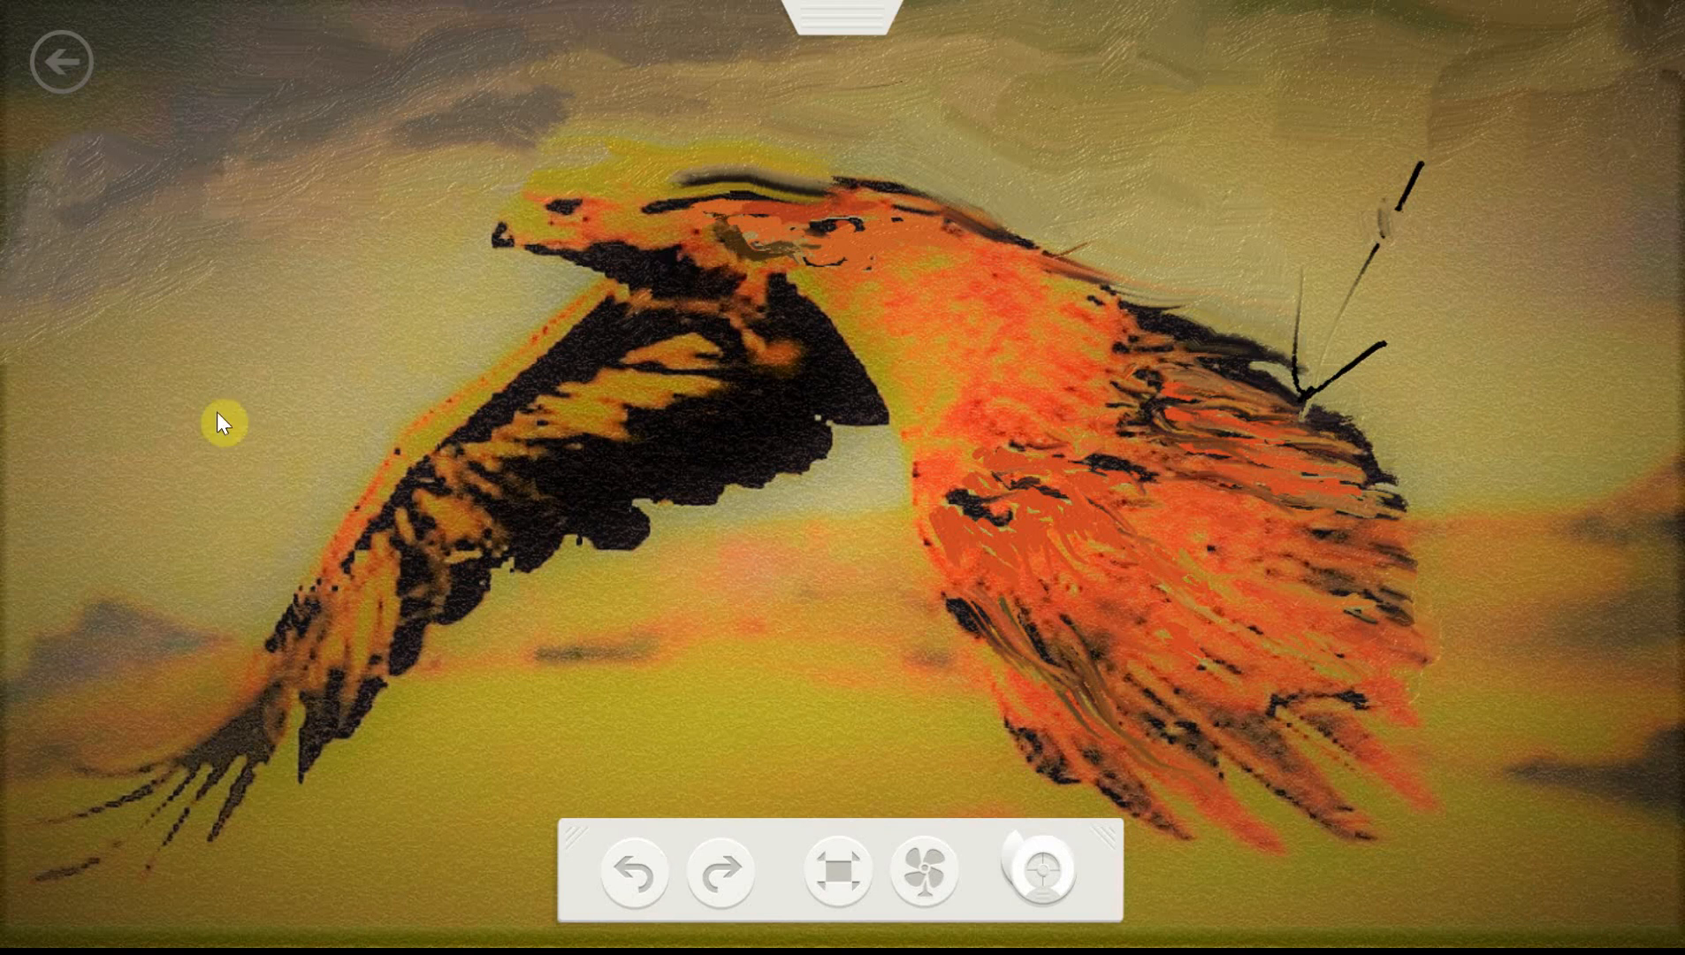
Cover the stray black lines above the right wing with sky-coloured paint
{"action": "left_click", "coordinate": [843, 16]}
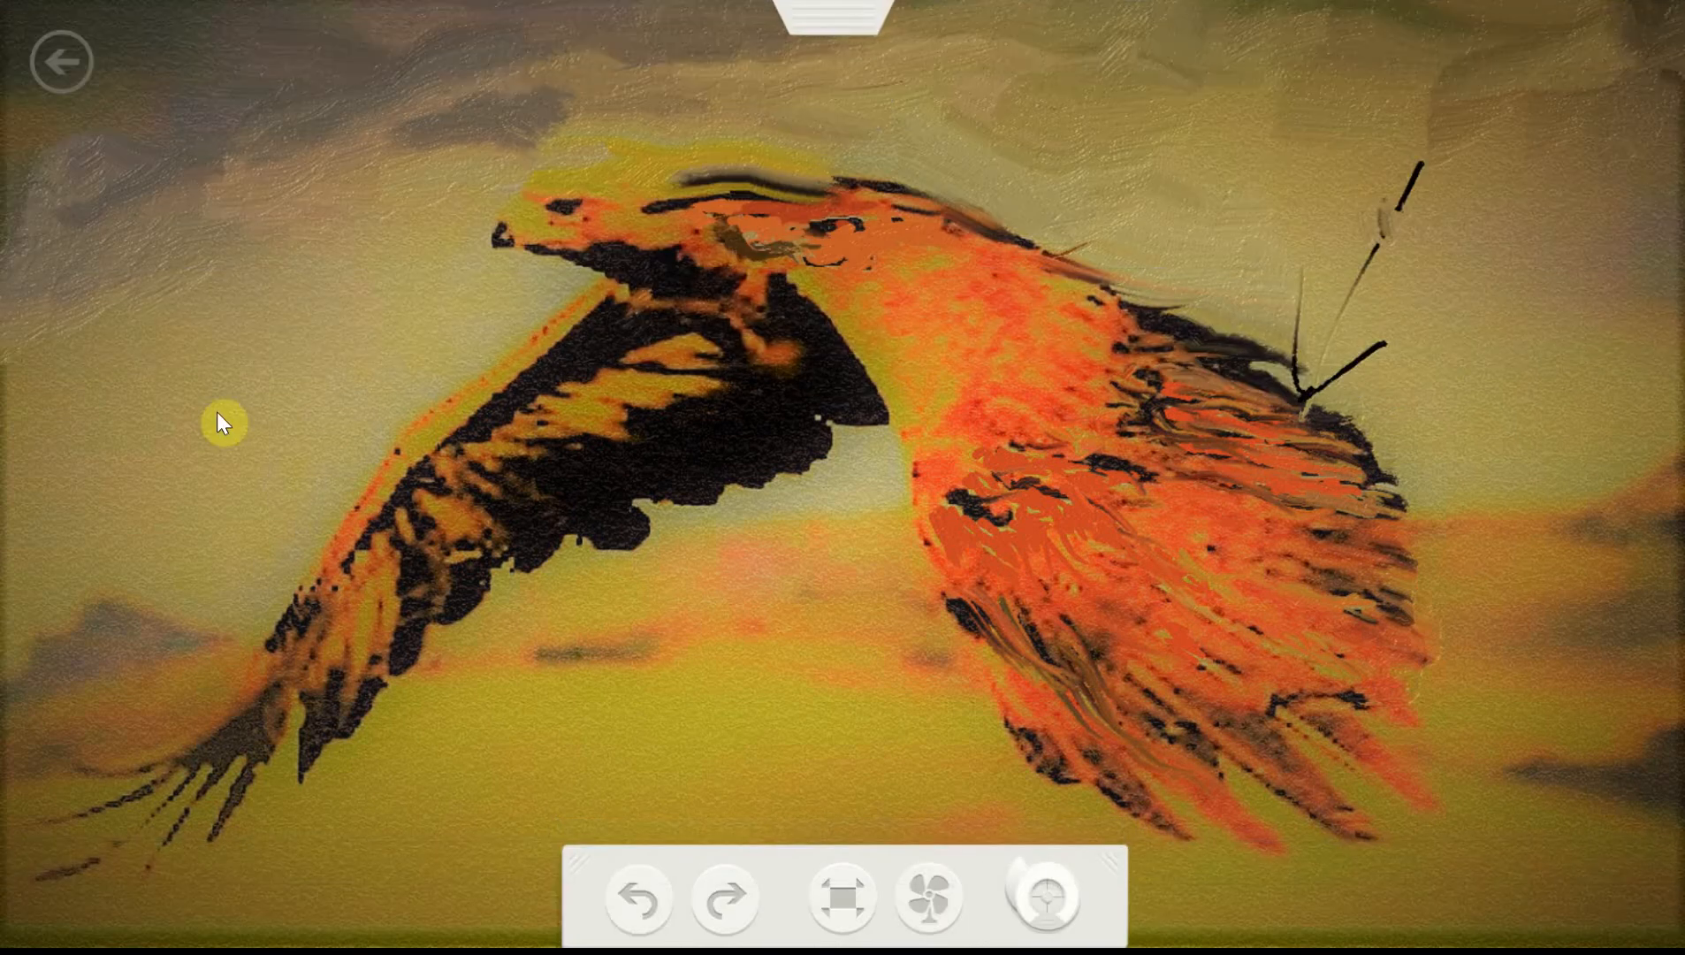
{"action": "left_click", "coordinate": [637, 897]}
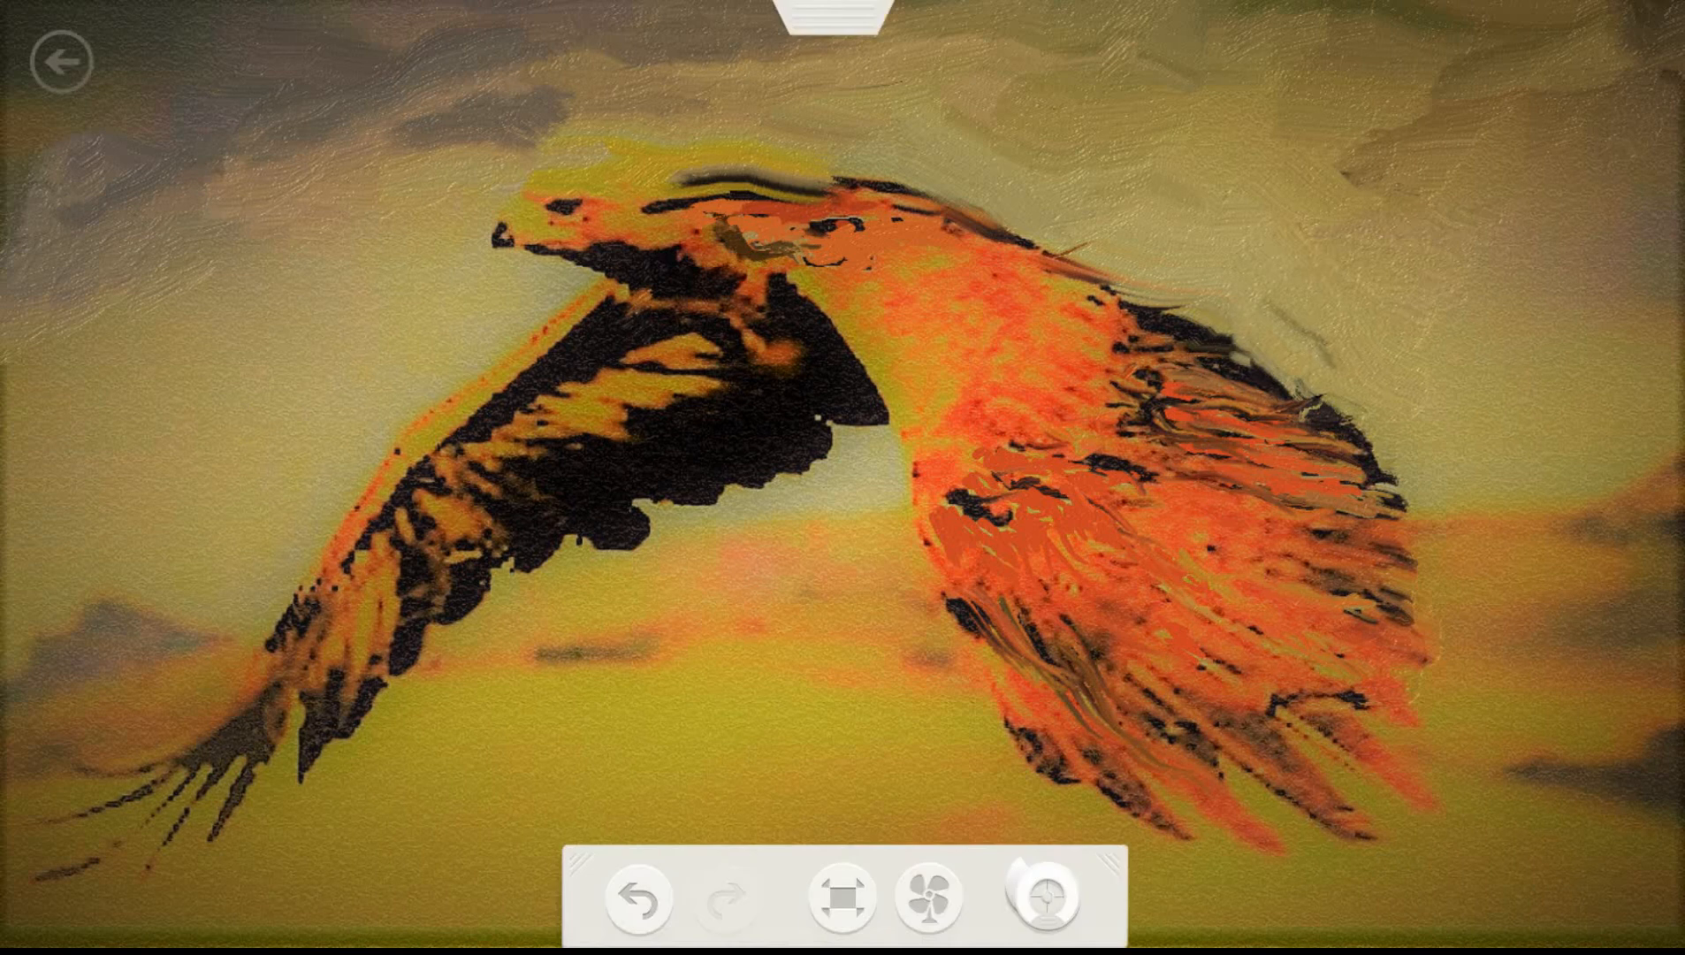
{"action": "mouse_move", "coordinate": [221, 420]}
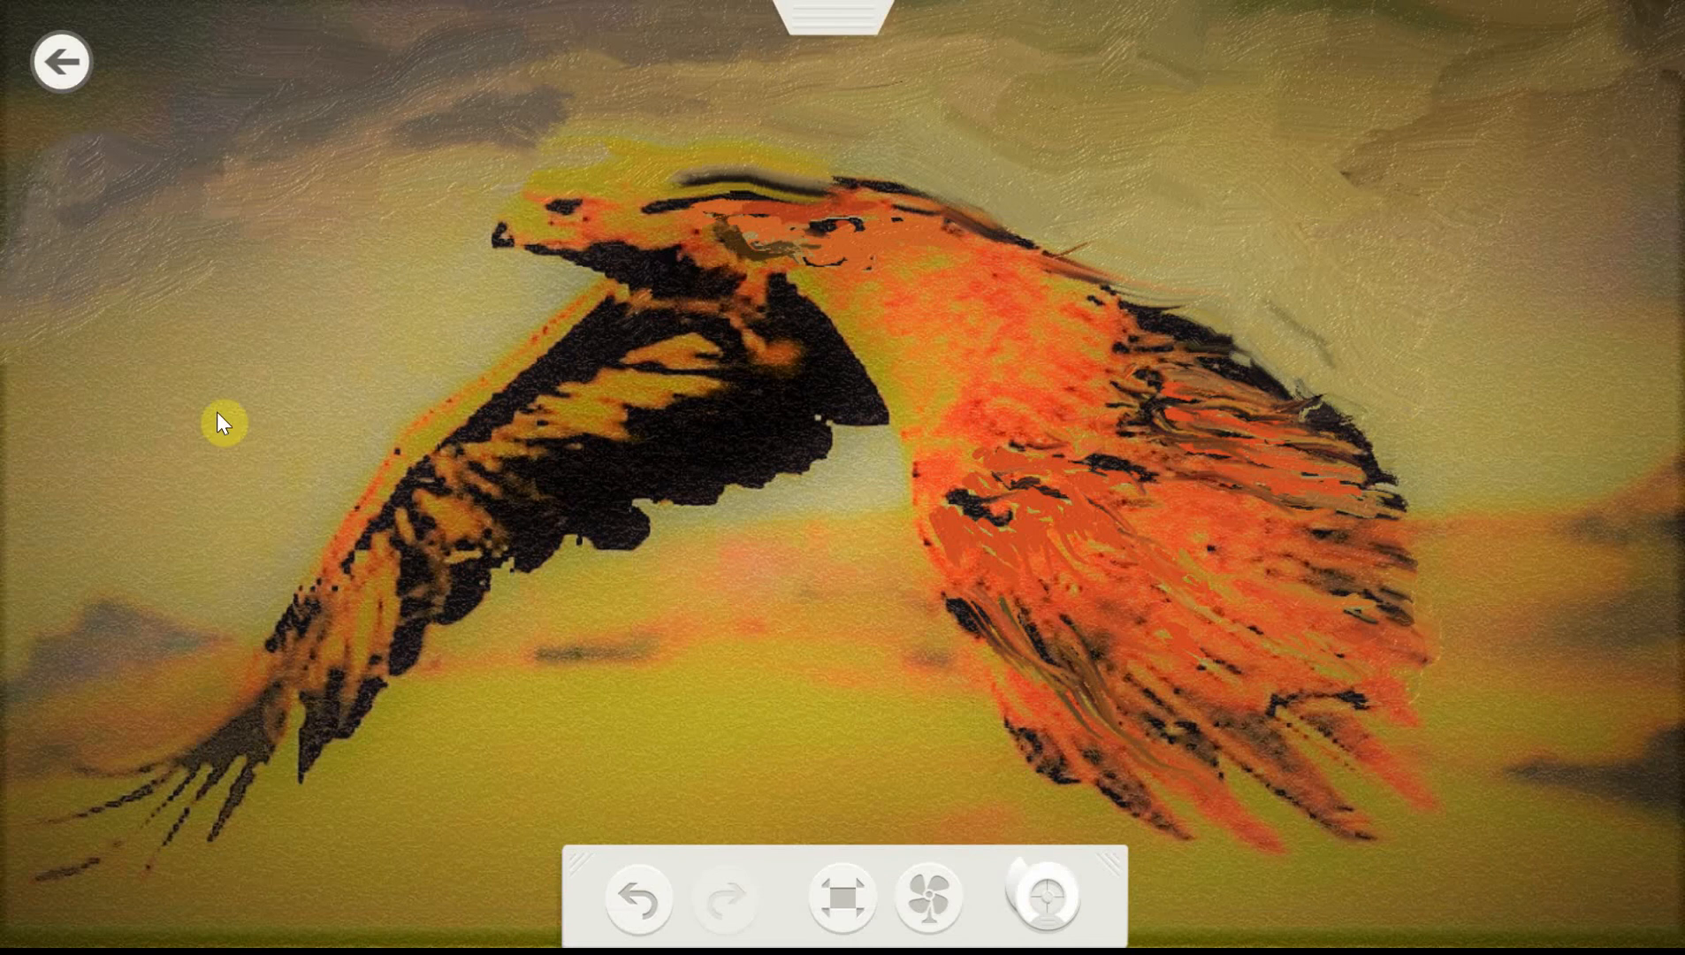
Leave Fresh Paint via Start and return to the desktop with FlashBack Express recording
{"action": "left_click", "coordinate": [62, 61]}
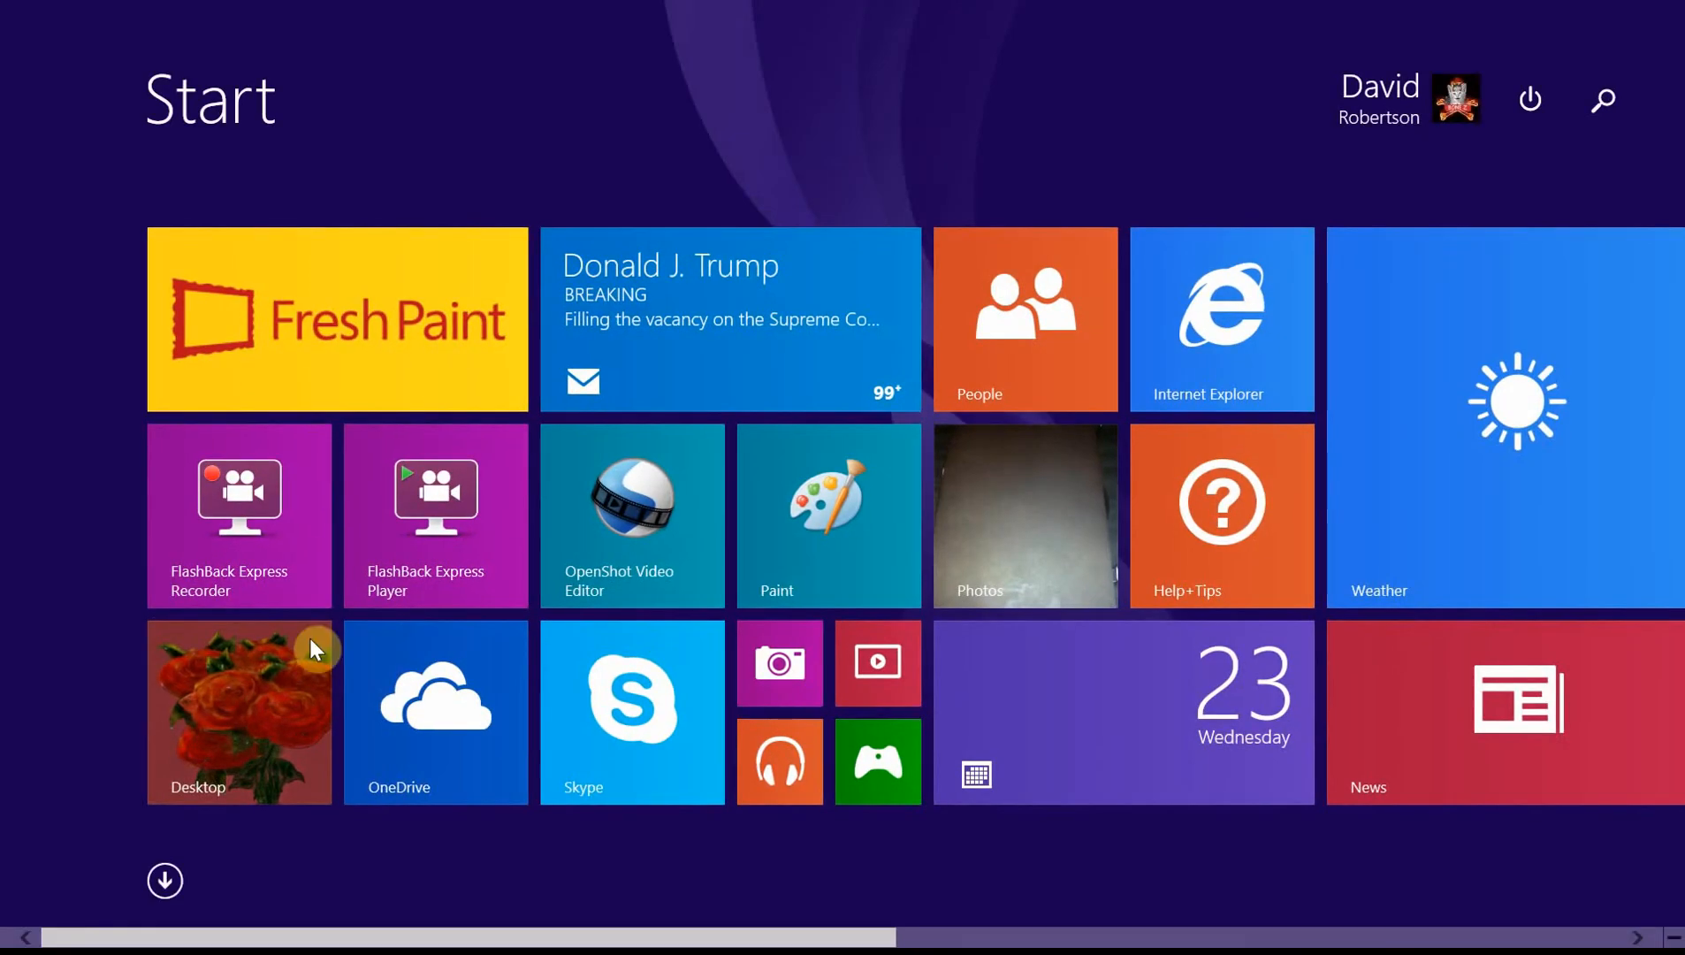
{"action": "left_click", "coordinate": [239, 710]}
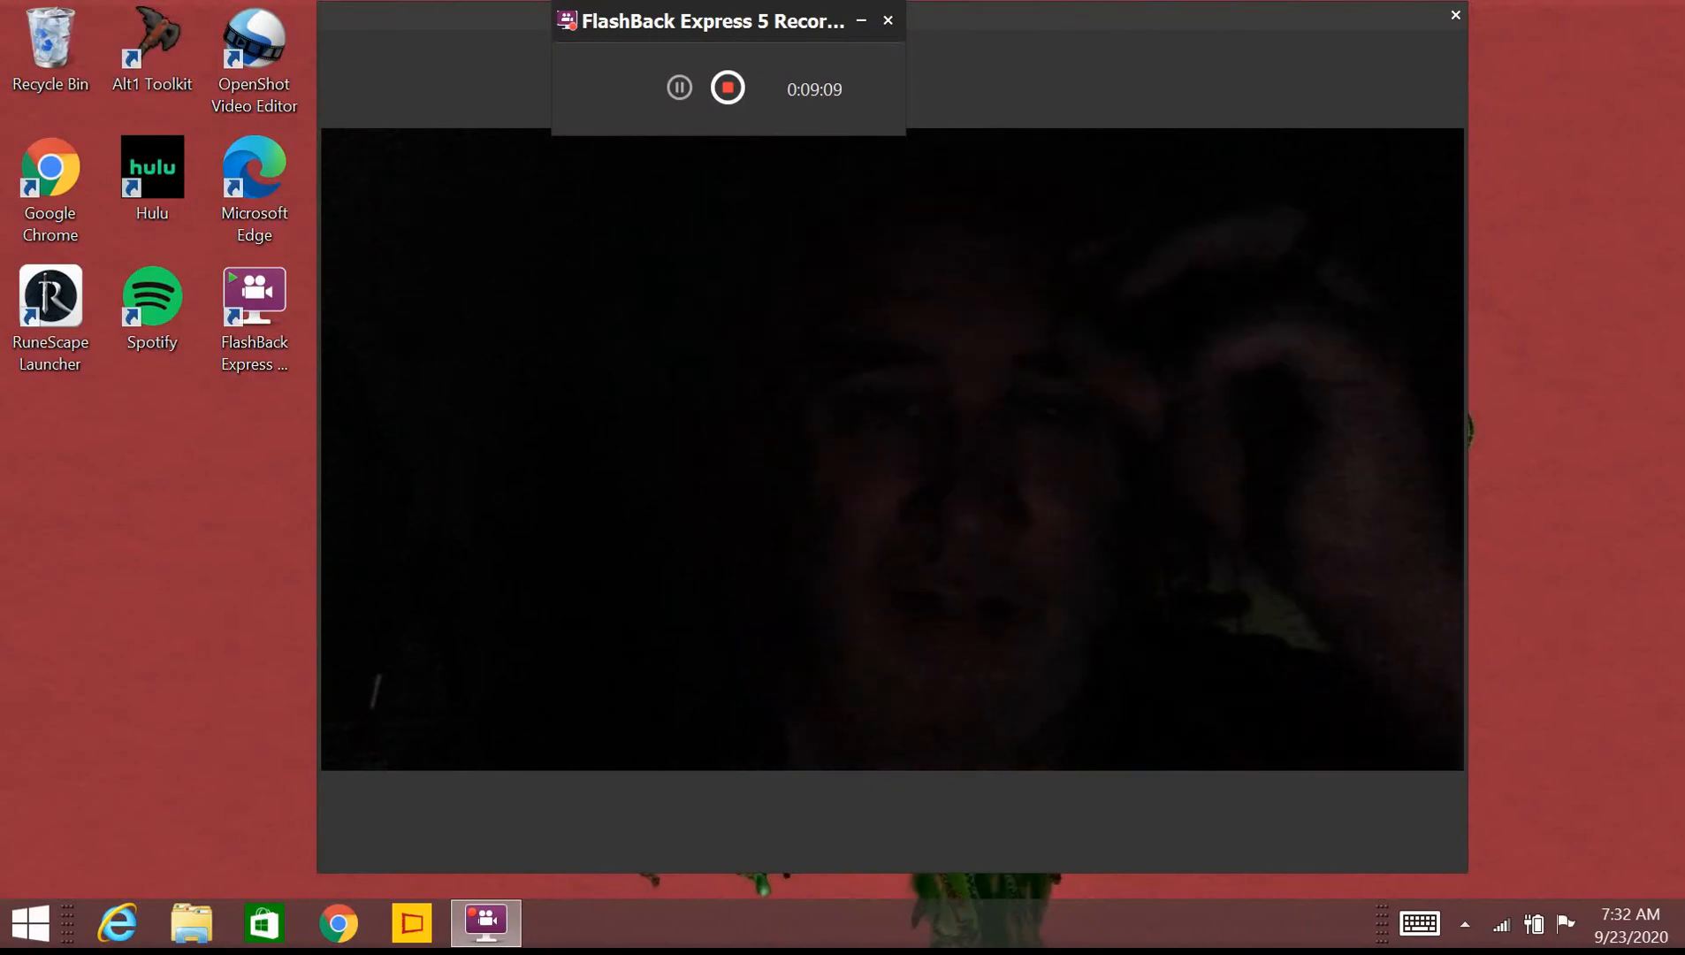